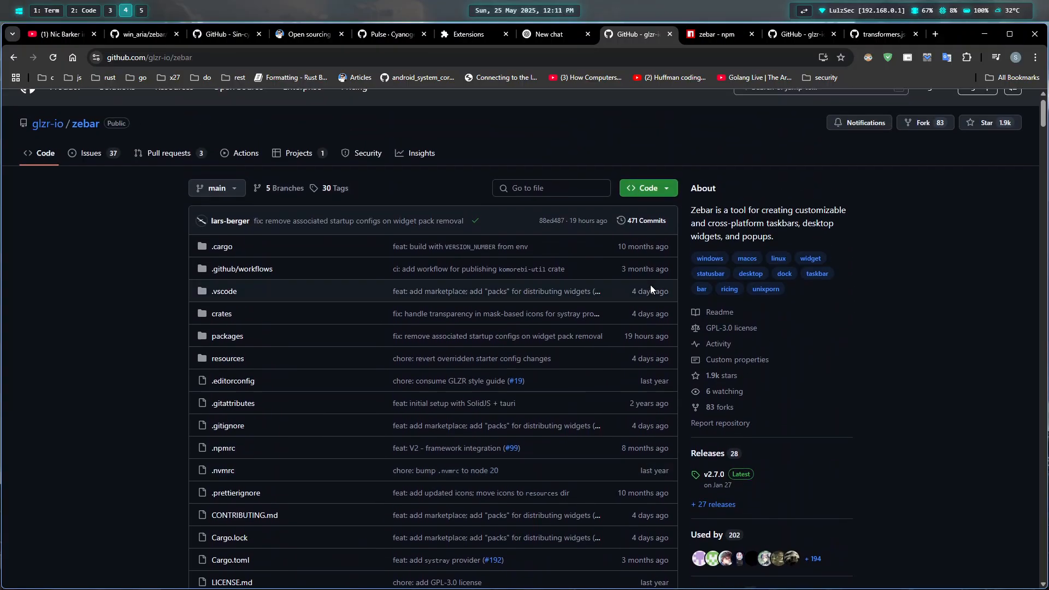
mouse_move(373, 403)
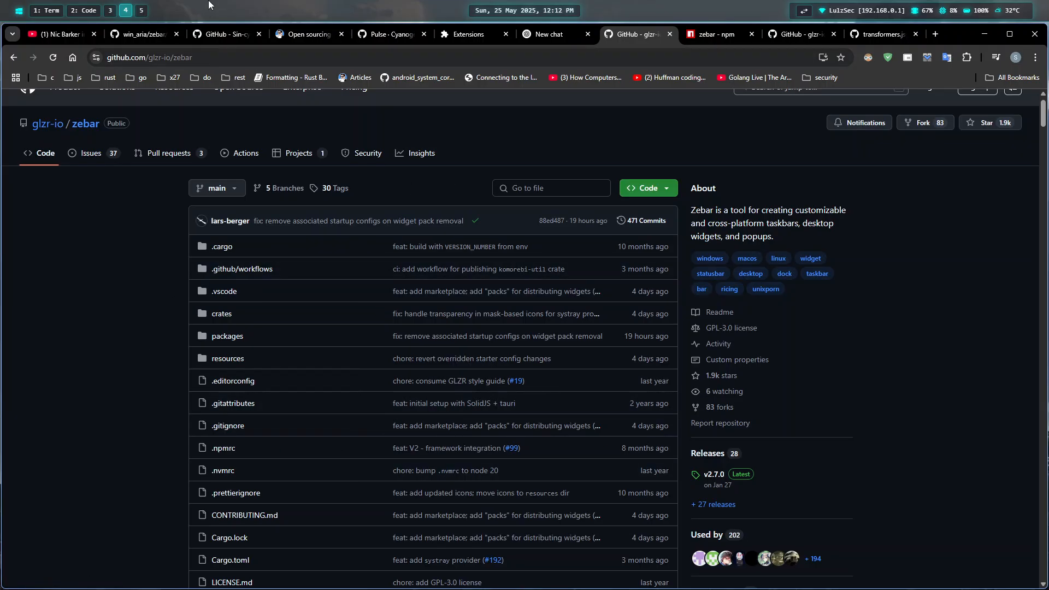
Step: Read through the Zebar README and highlight the default widgets folder path
scroll(down, 3)
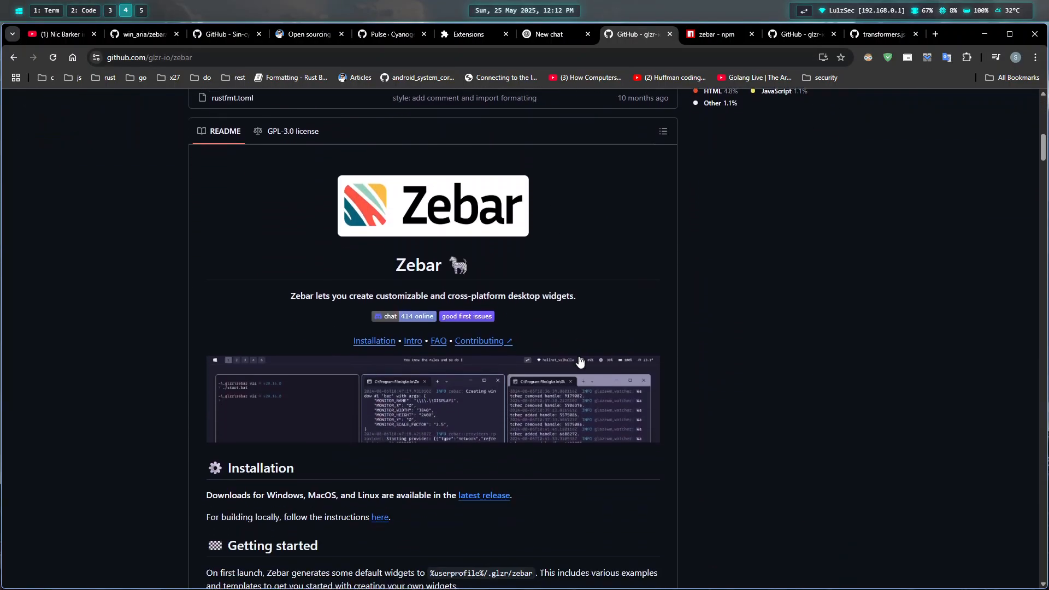
scroll(down, 3)
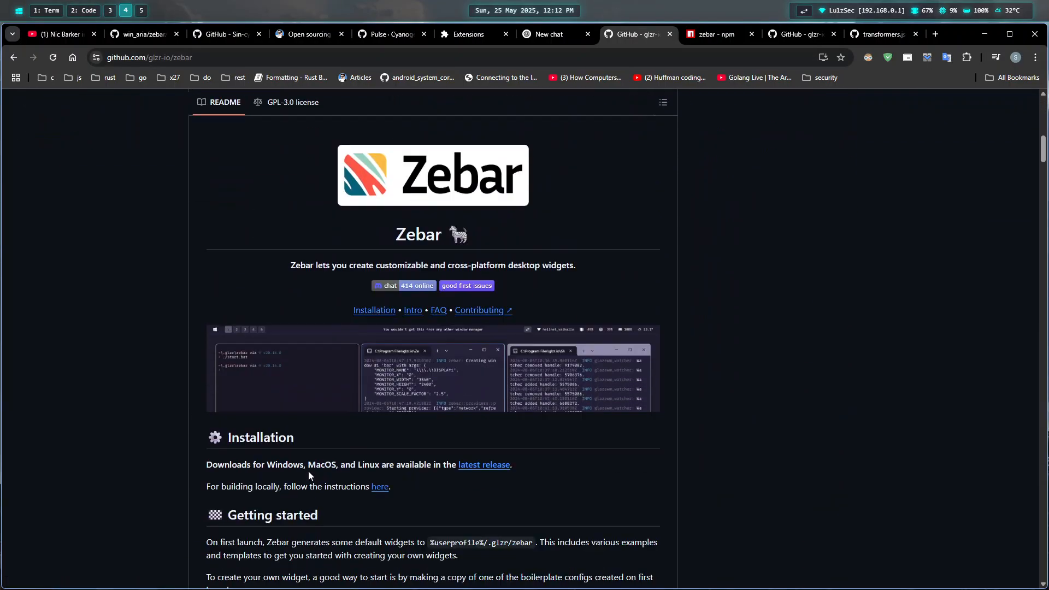
scroll(down, 3)
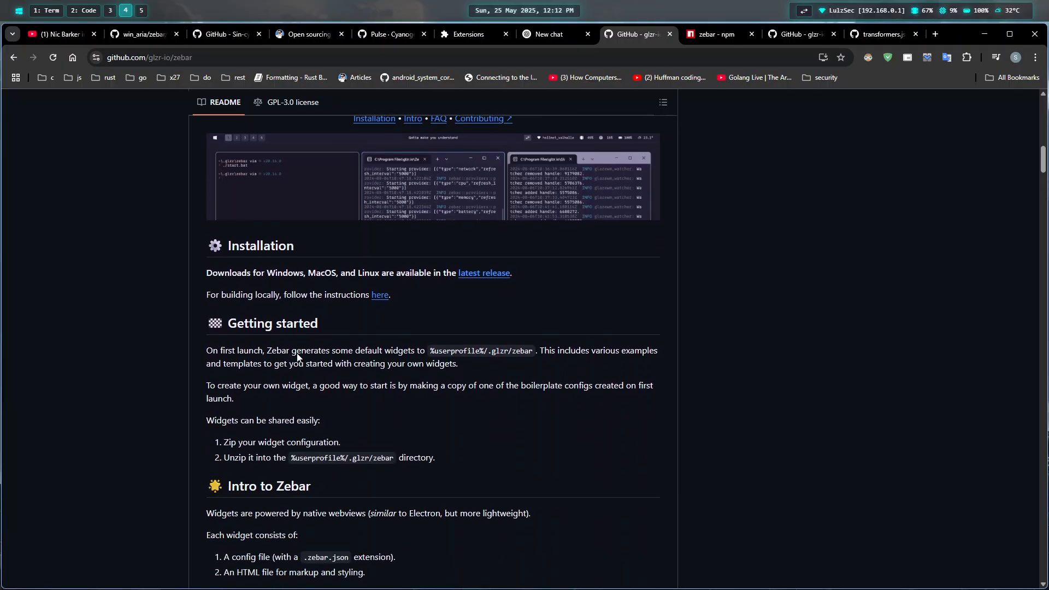
scroll(down, 3)
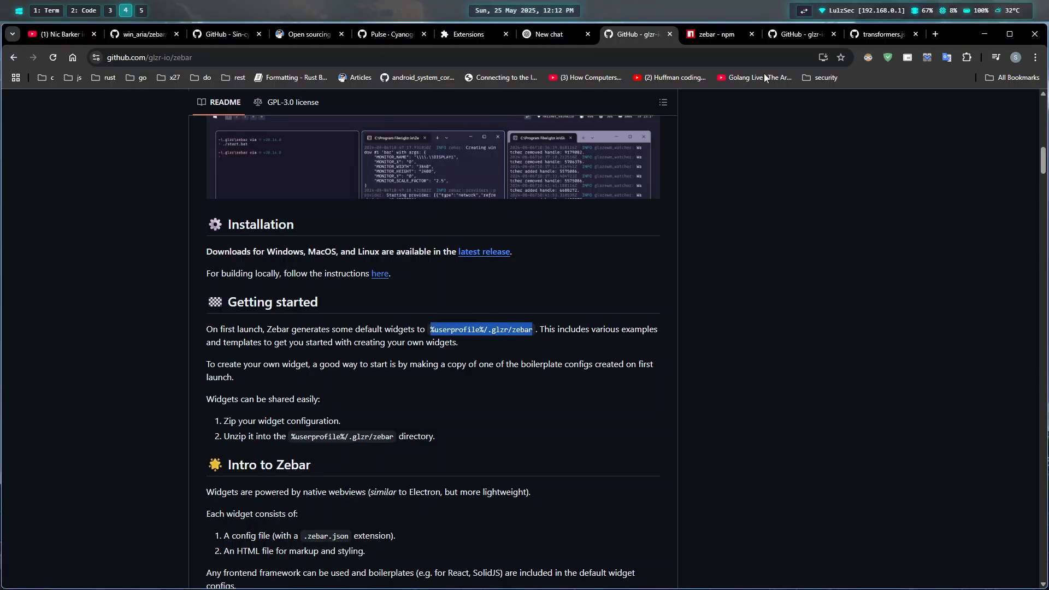
click(460, 330)
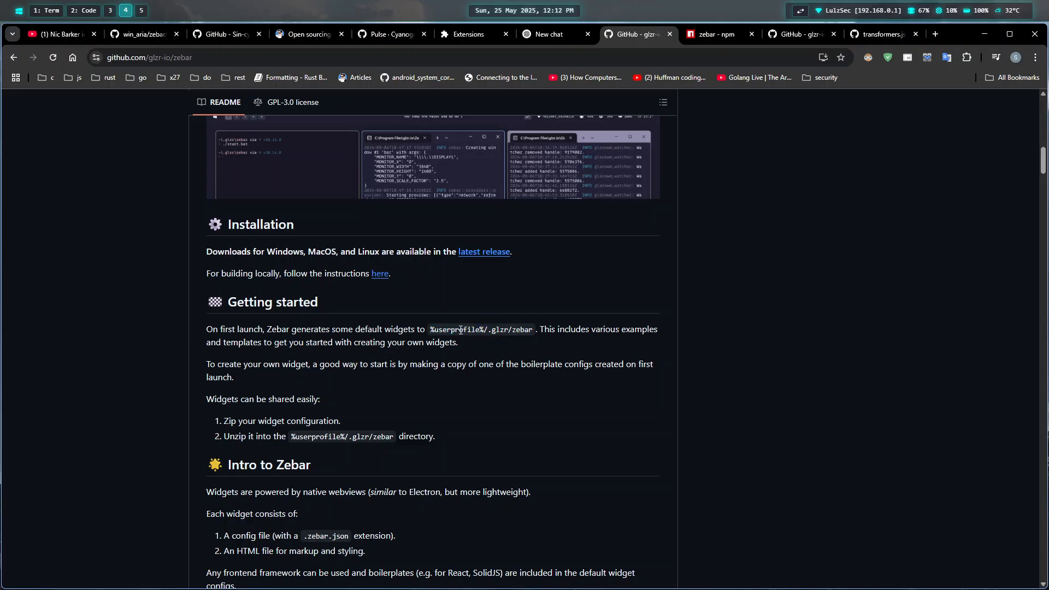
double_click(481, 330)
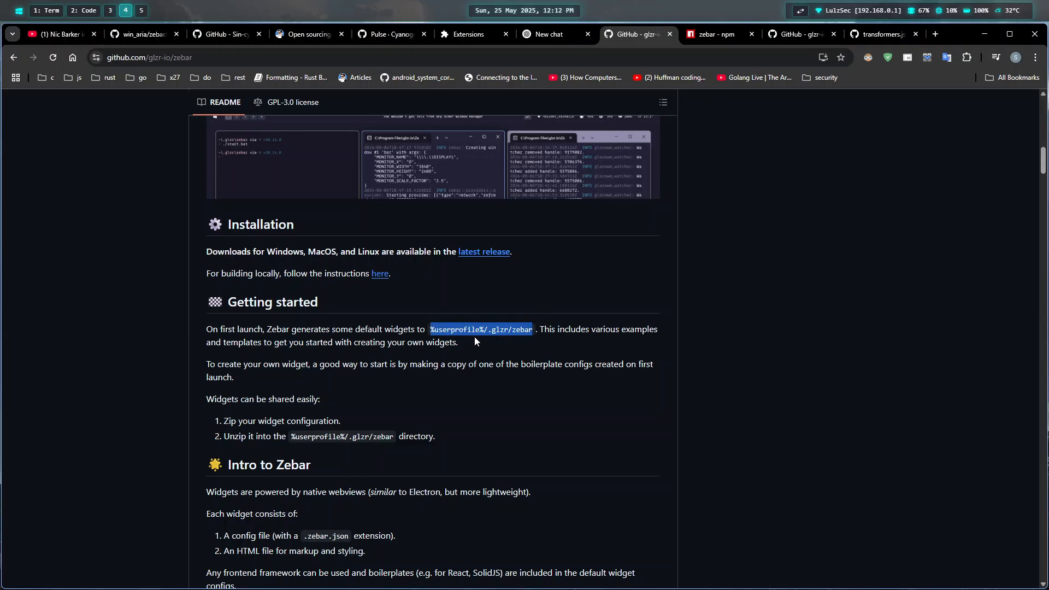
scroll(down, 3)
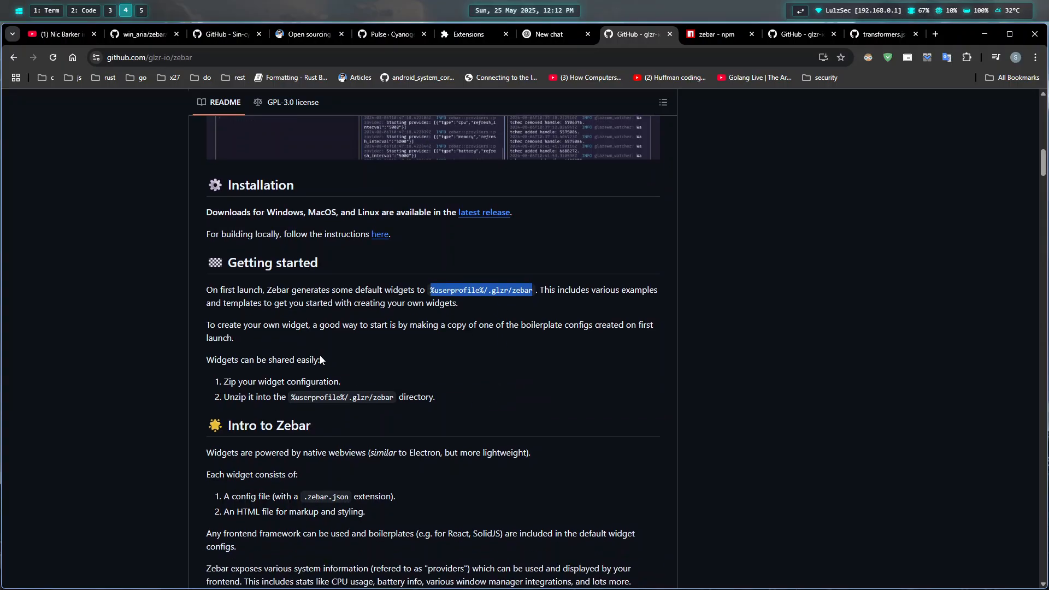
scroll(down, 3)
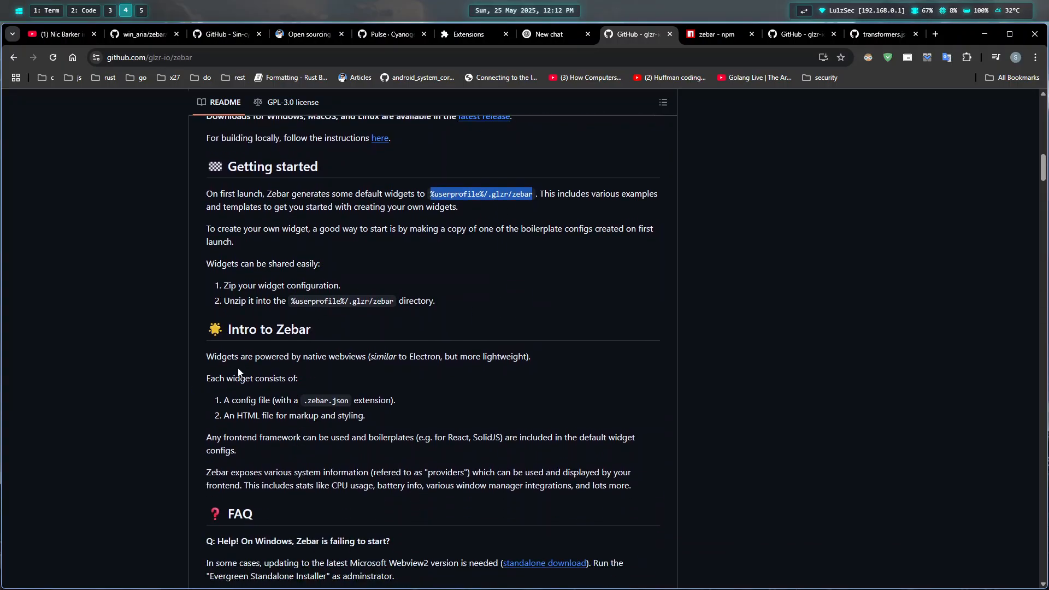
scroll(down, 3)
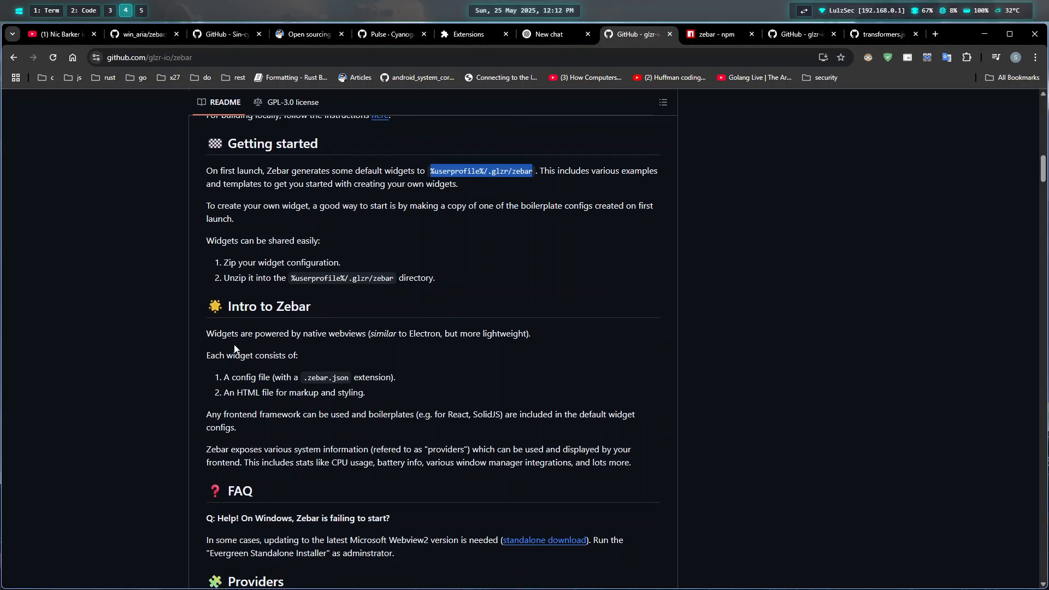
mouse_move(207, 328)
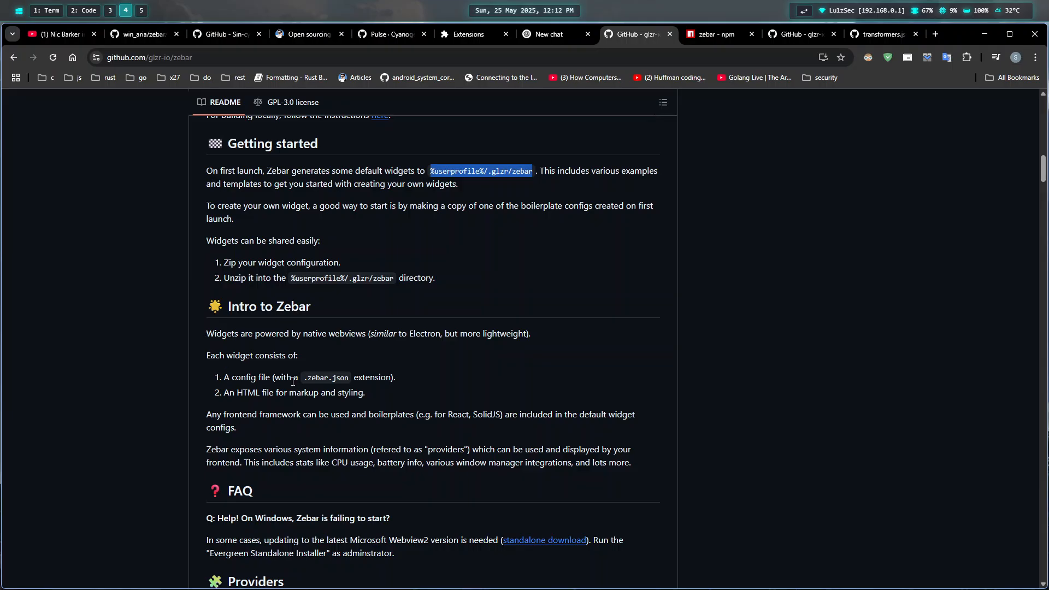
Step: Highlight the config file description lines in the README's getting-started notes
drag(224, 377, 315, 377)
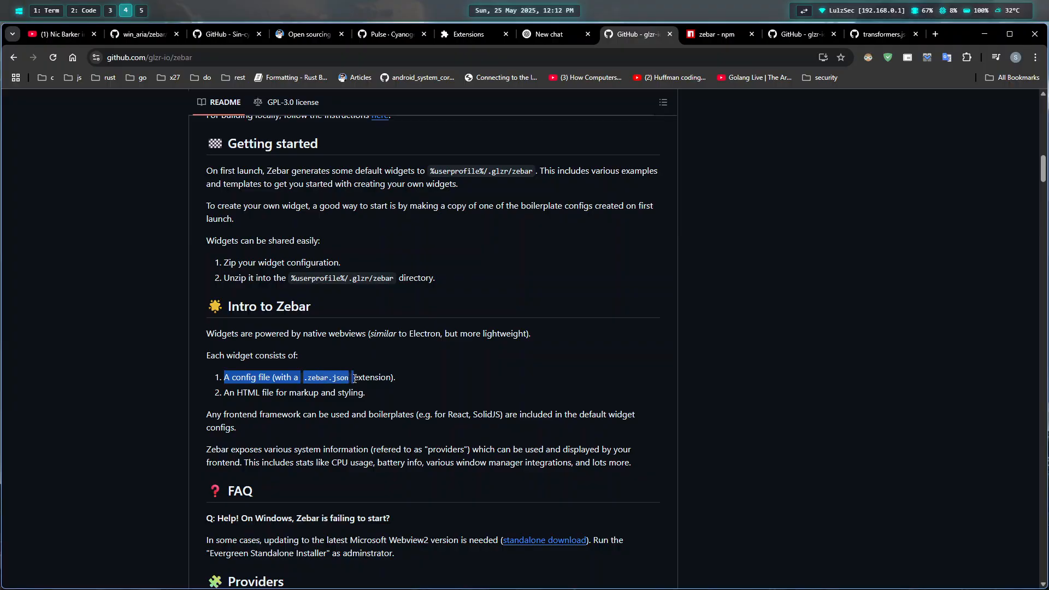
click(224, 393)
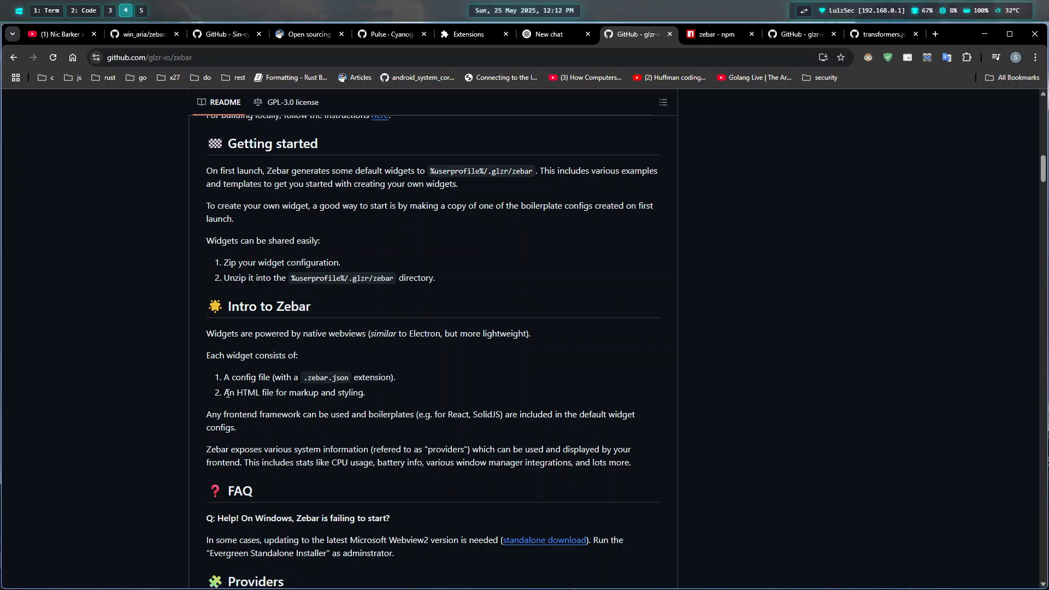
drag(225, 393, 353, 393)
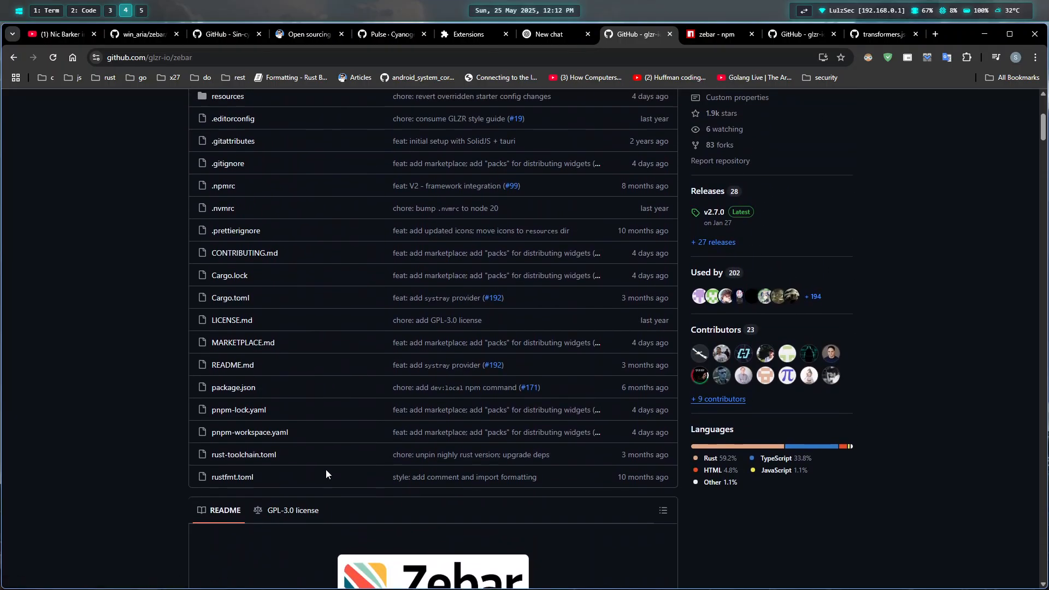
scroll(down, 3)
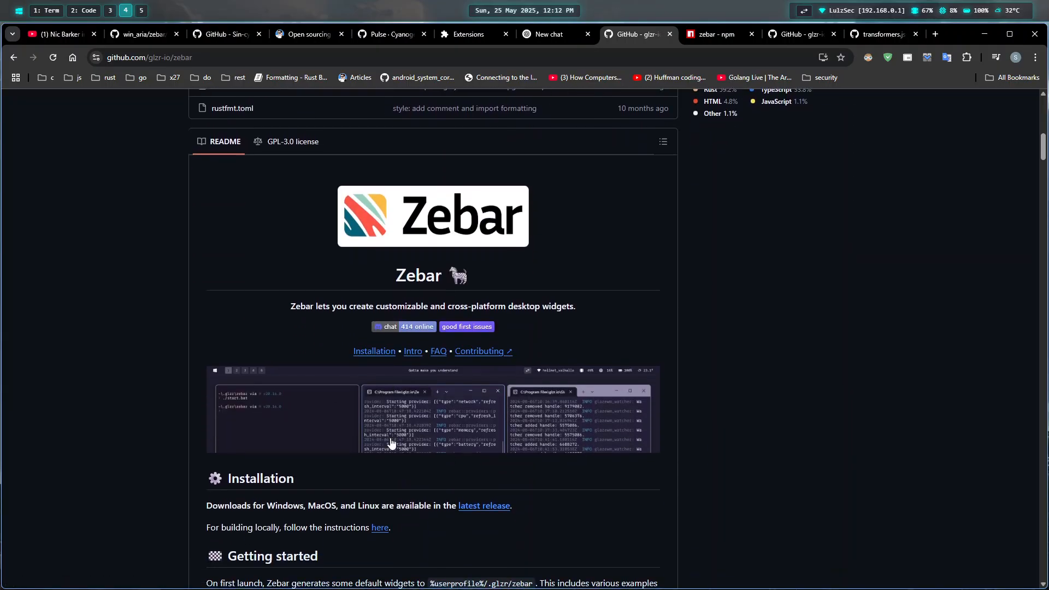
scroll(down, 3)
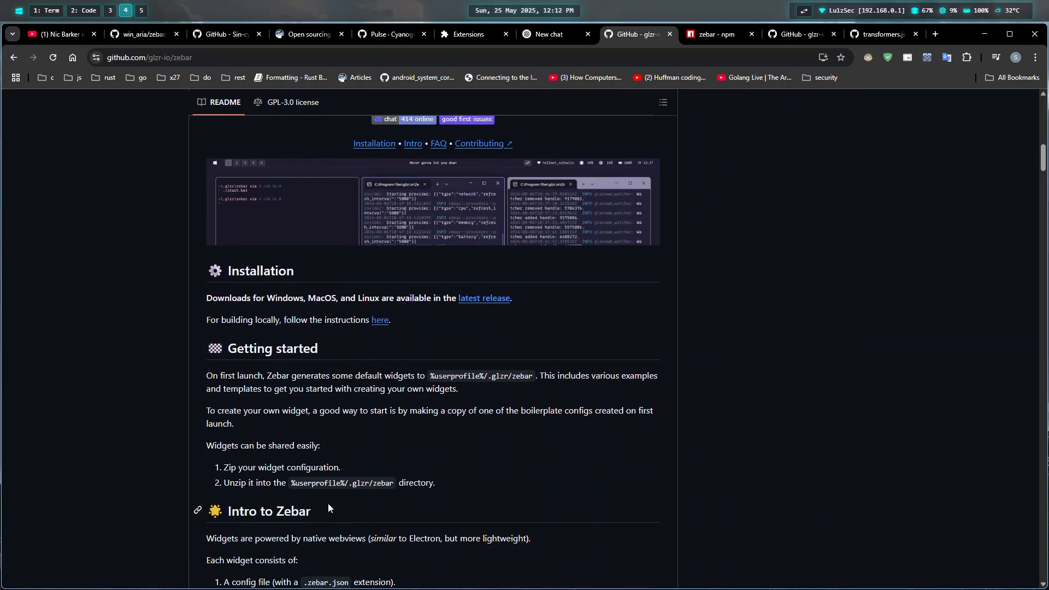
scroll(up, 3)
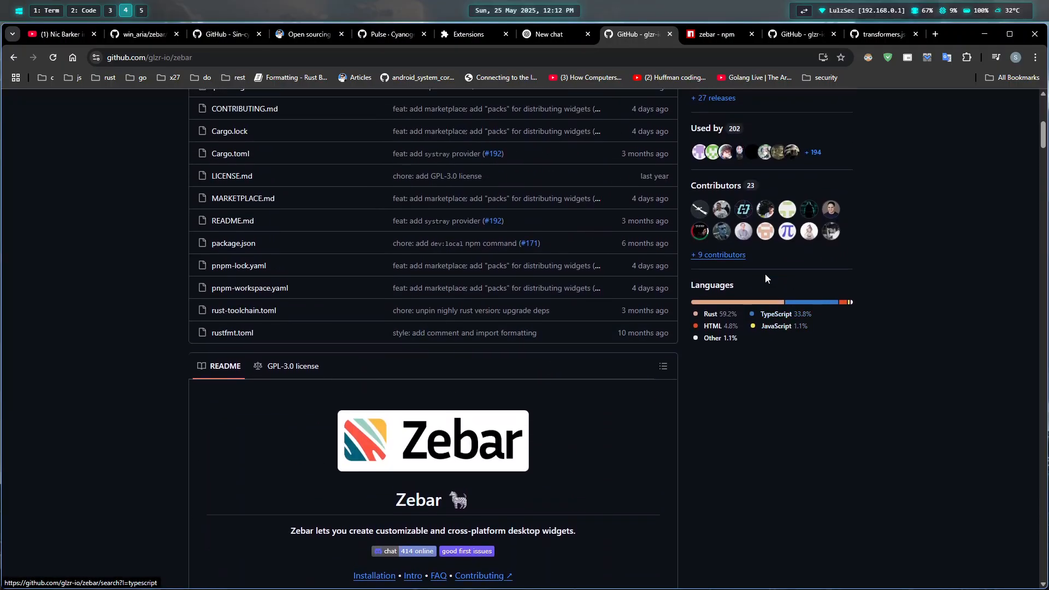
mouse_move(743, 4)
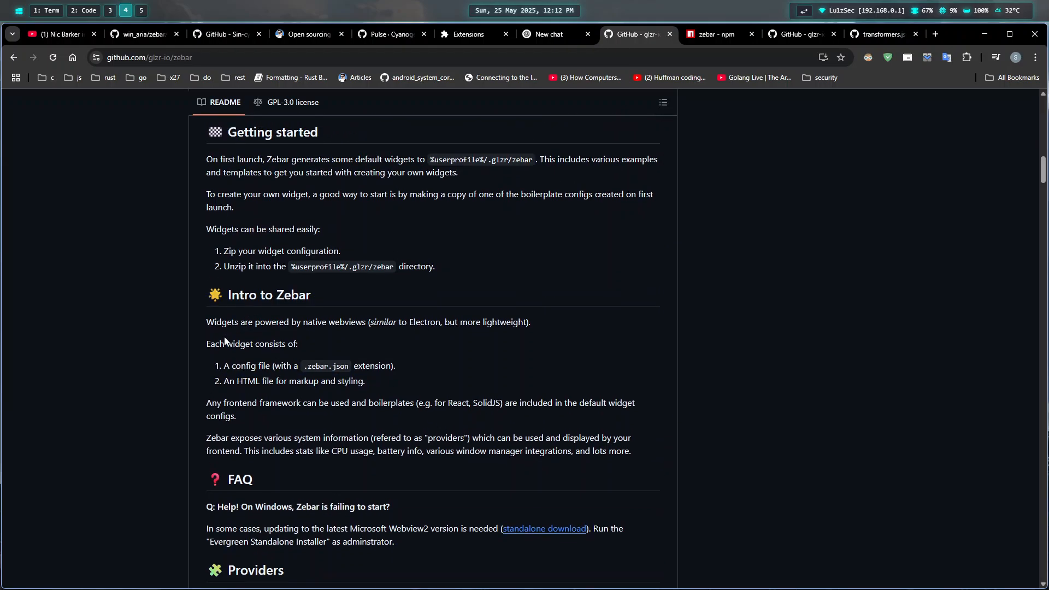
mouse_move(391, 225)
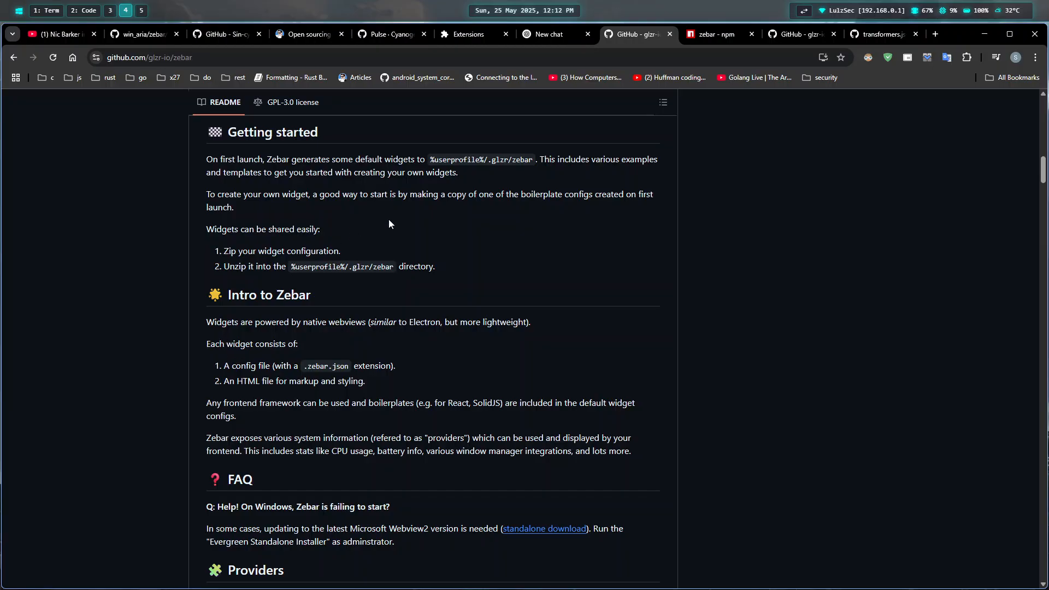
drag(206, 230, 318, 230)
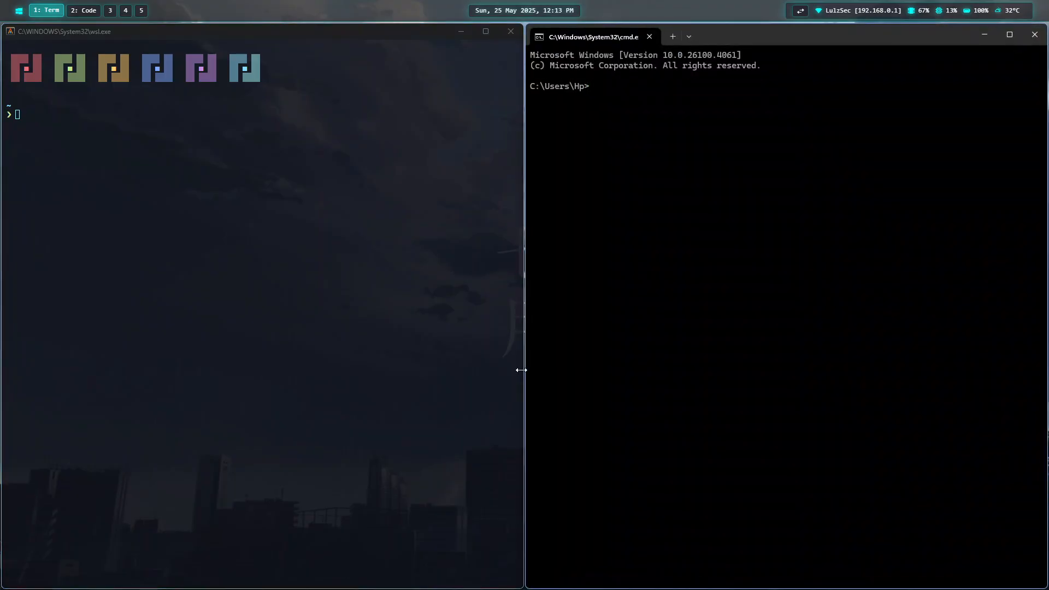
Step: In Command Prompt, list the home folder, cd into .glzr/zebar and run code . to launch VS Code
text(dir)
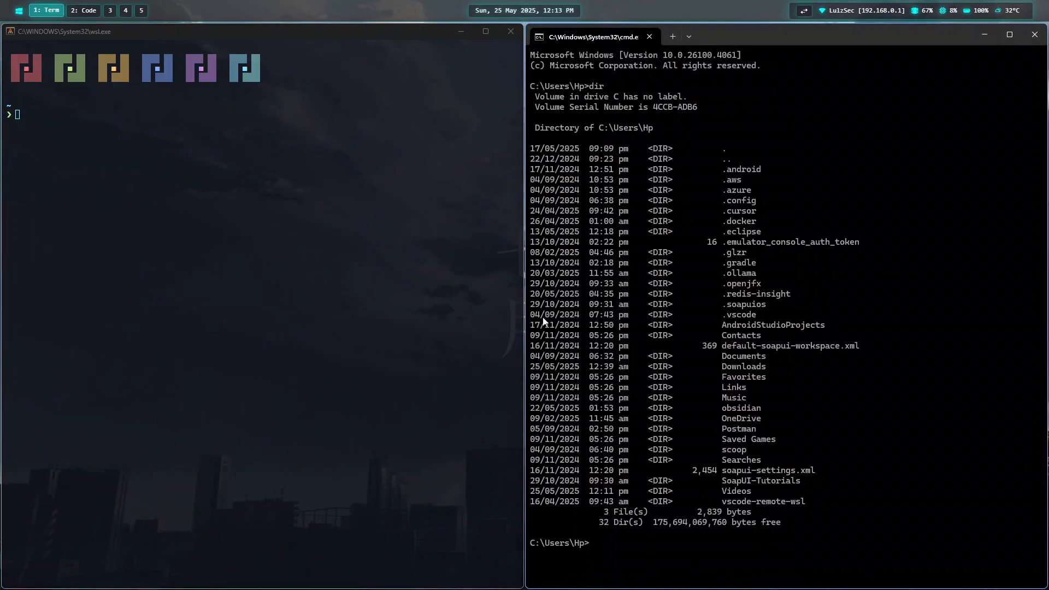
double_click(734, 252)
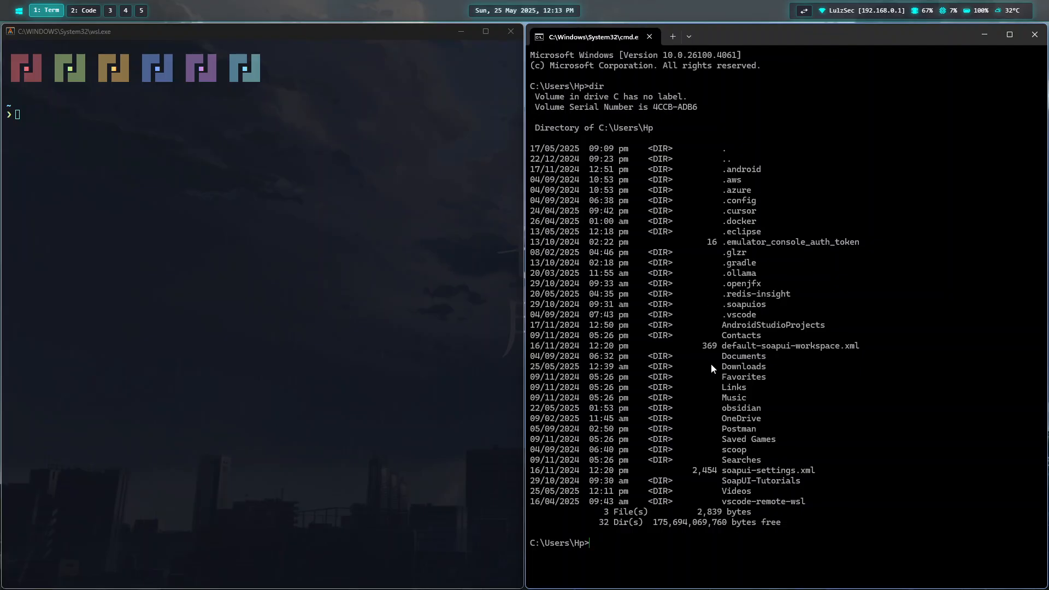
text(cd .)
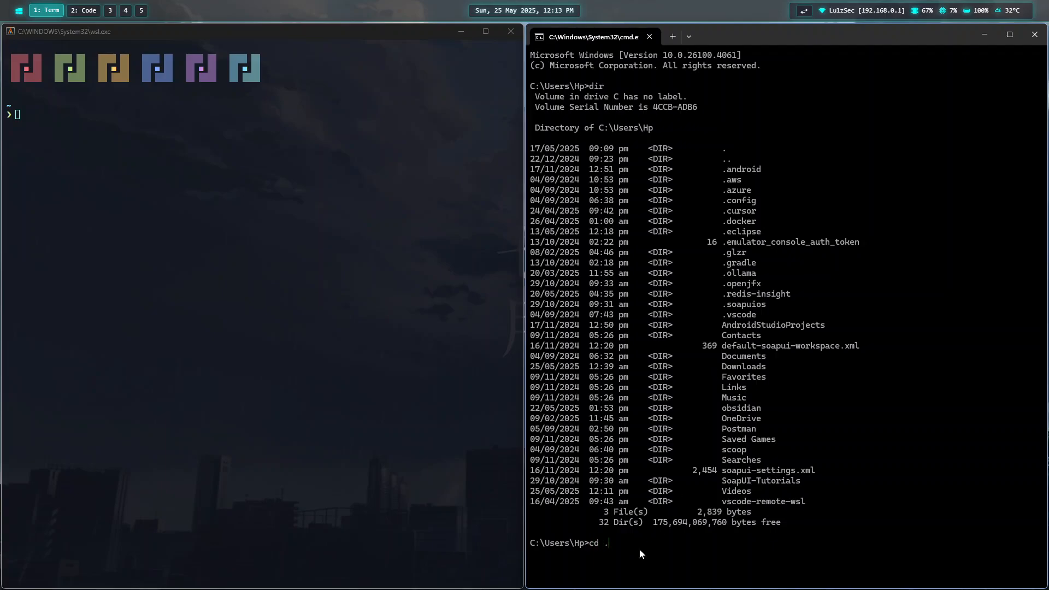
text(glzr)
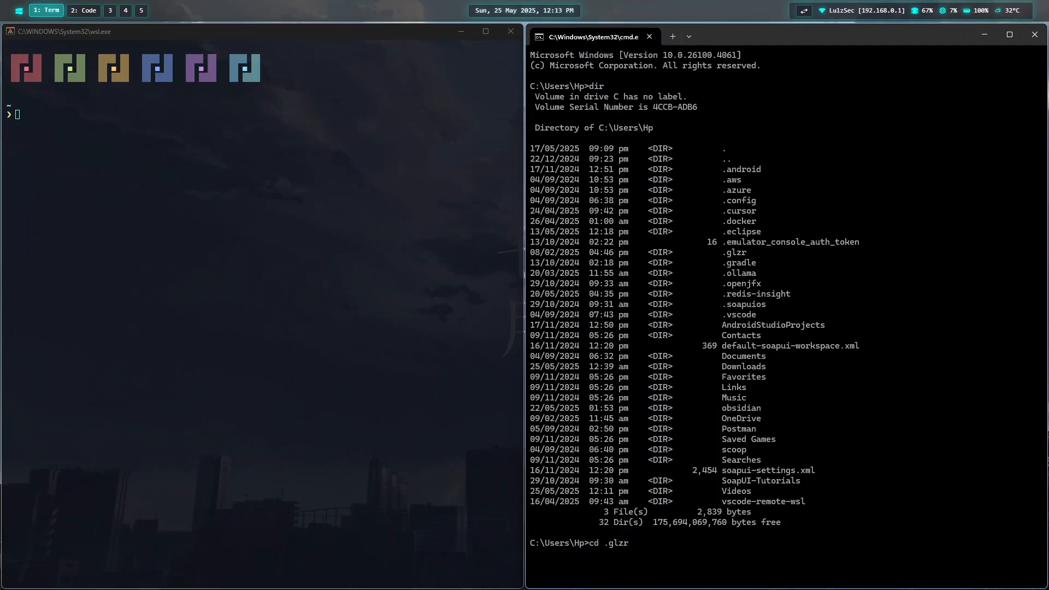
text(/z)
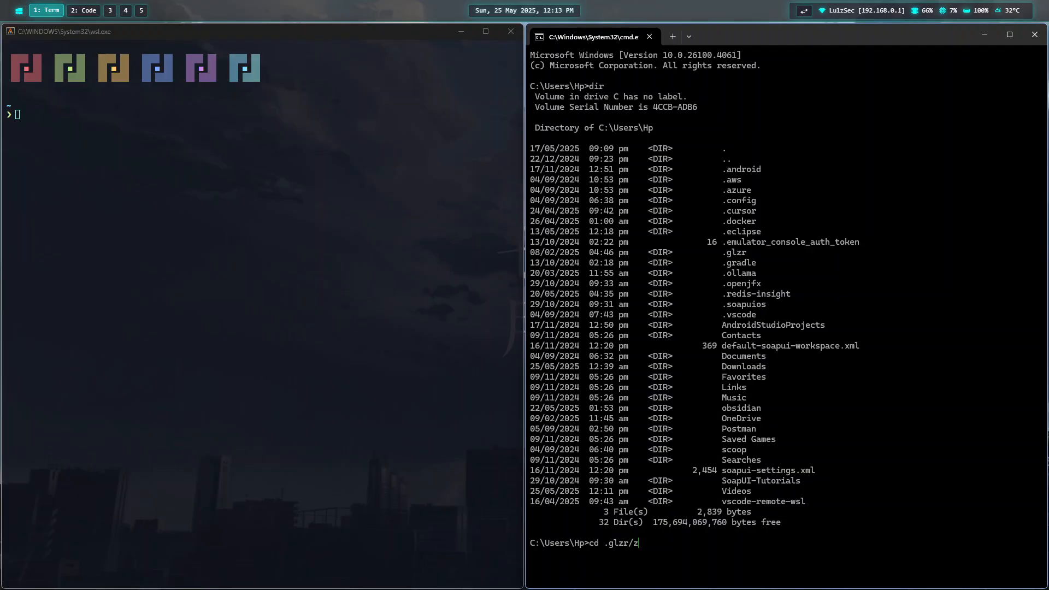
key(Enter)
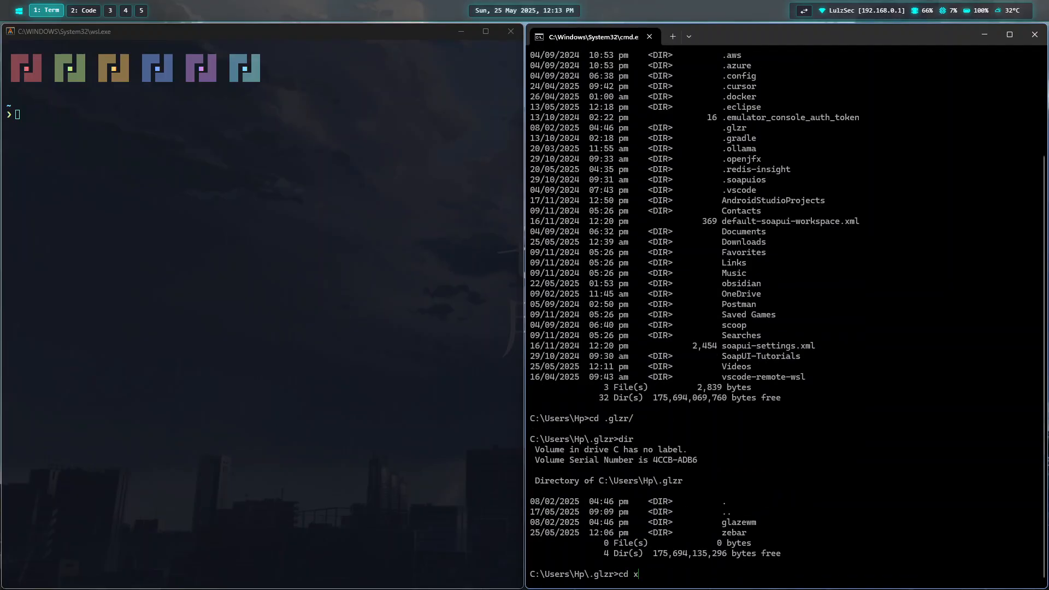
text(ebar)
text(code .)
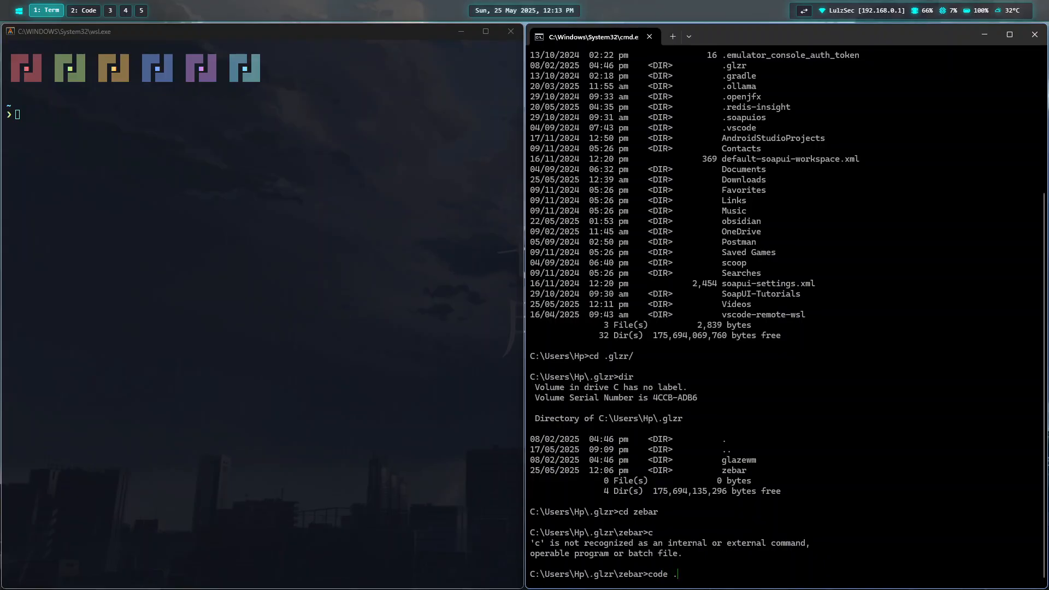
key(Enter)
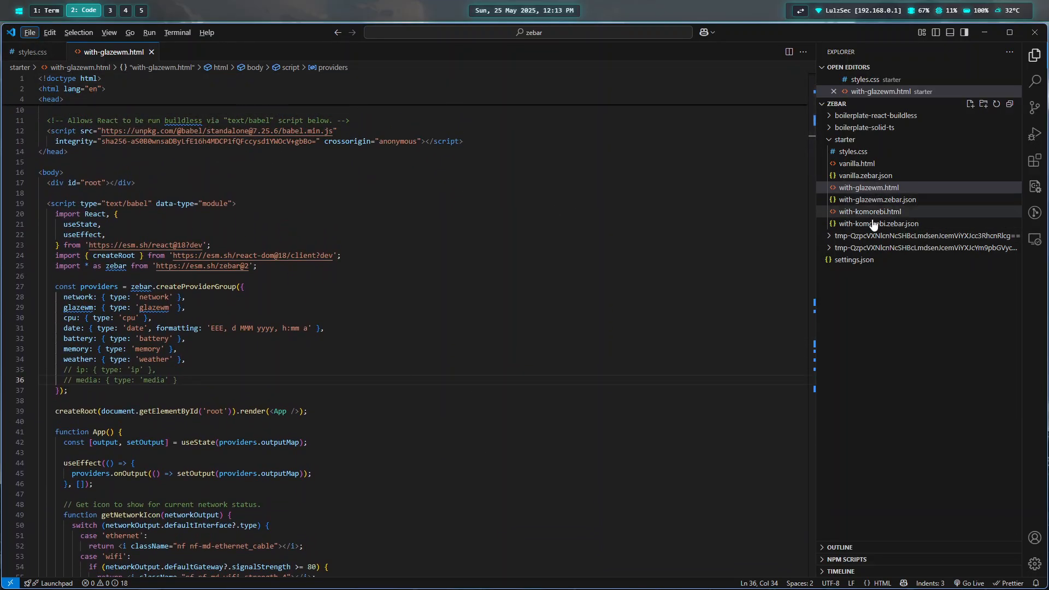
Step: View the starter styles.css in the Explorer, then bring with-glazewm.html back into the editor
click(846, 140)
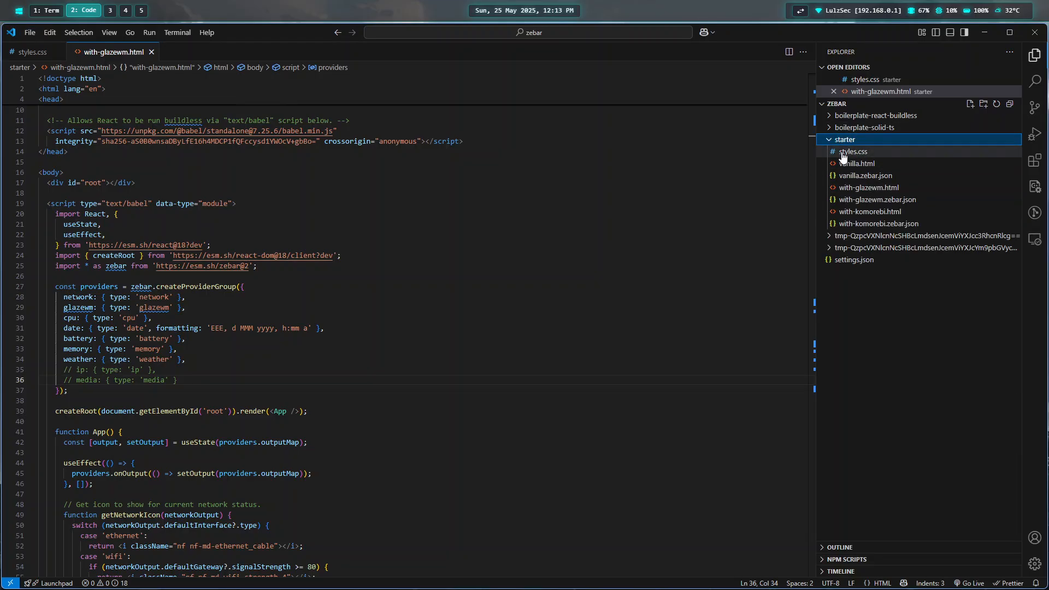
click(846, 140)
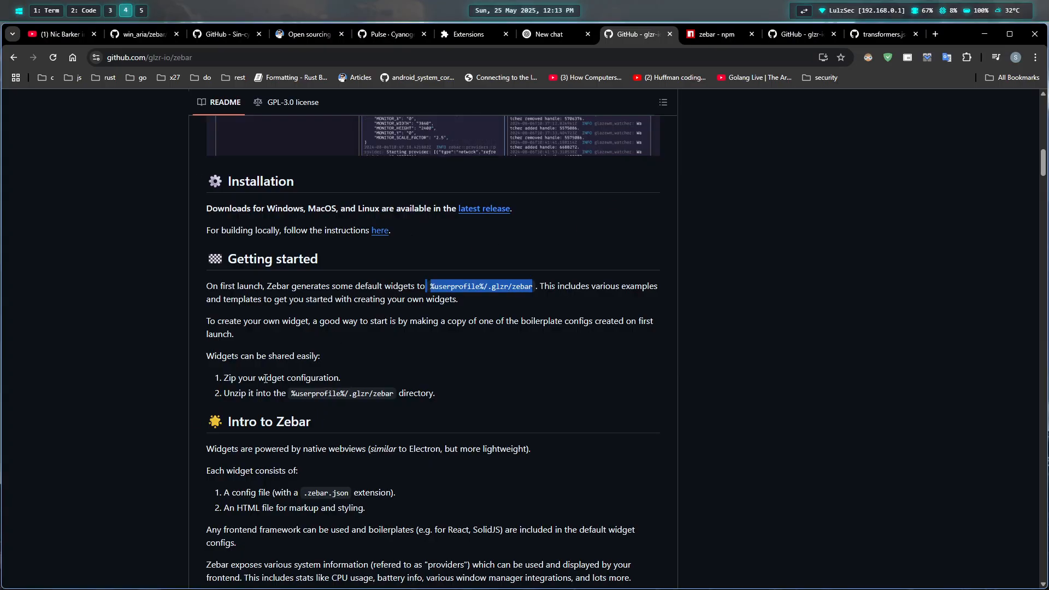
scroll(down, 3)
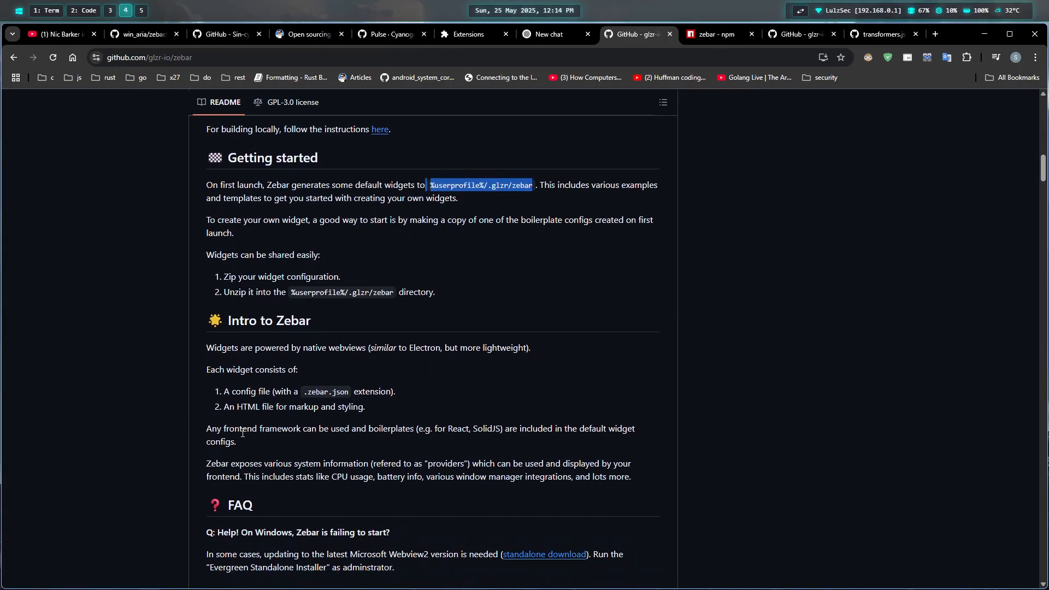
click(109, 10)
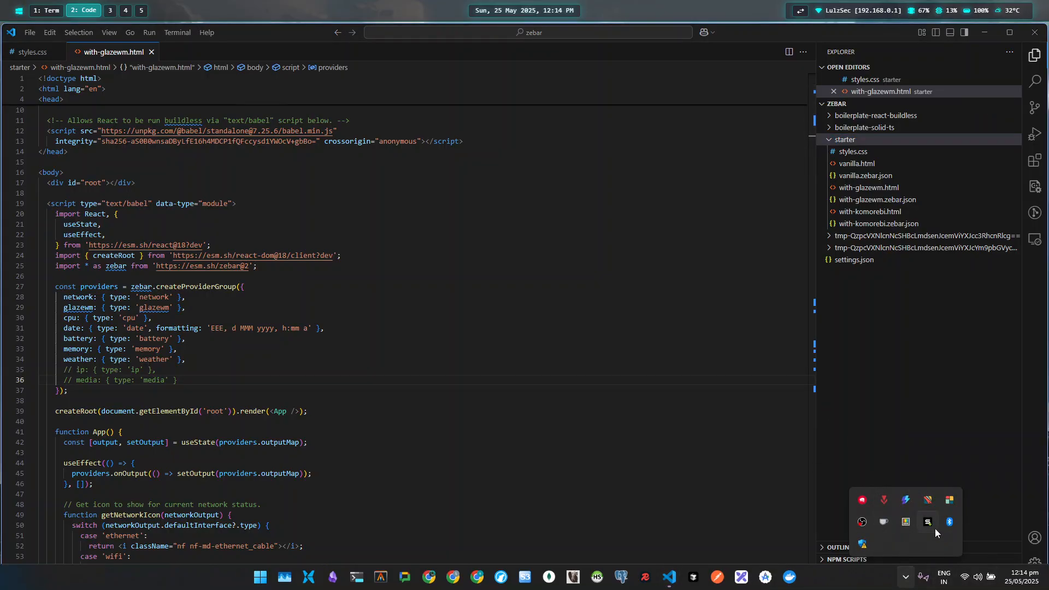
Step: From the Zebar tray icon's menu, choose Open settings to show Widget configs
right_click(927, 521)
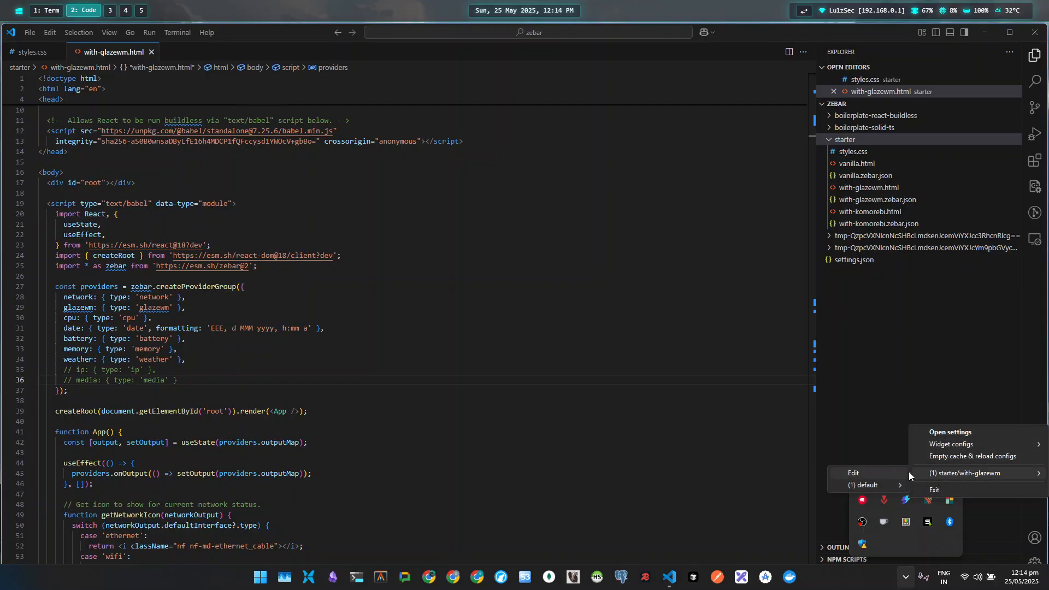
mouse_move(973, 480)
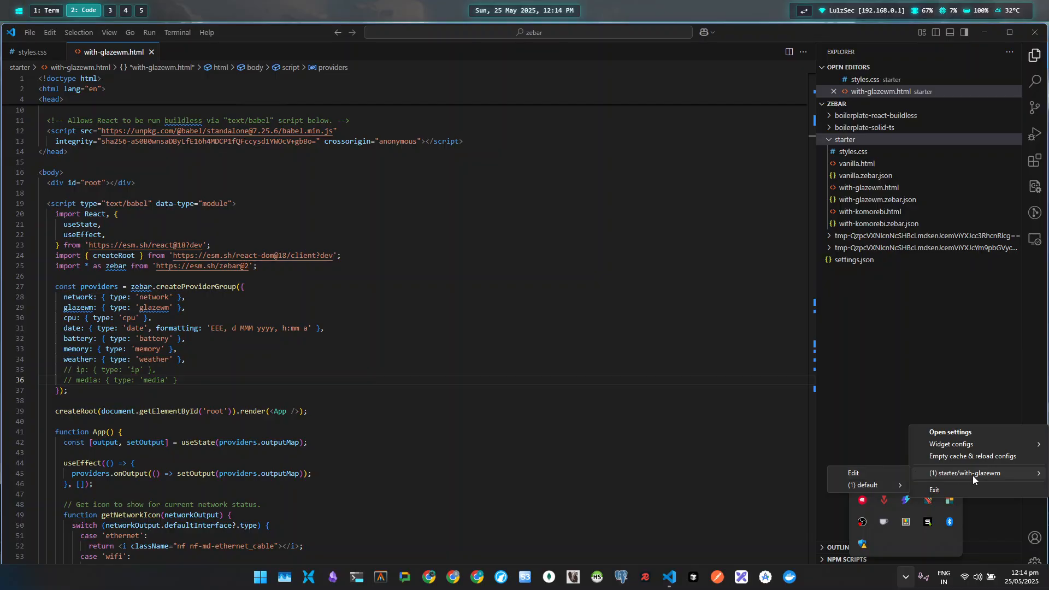
click(951, 444)
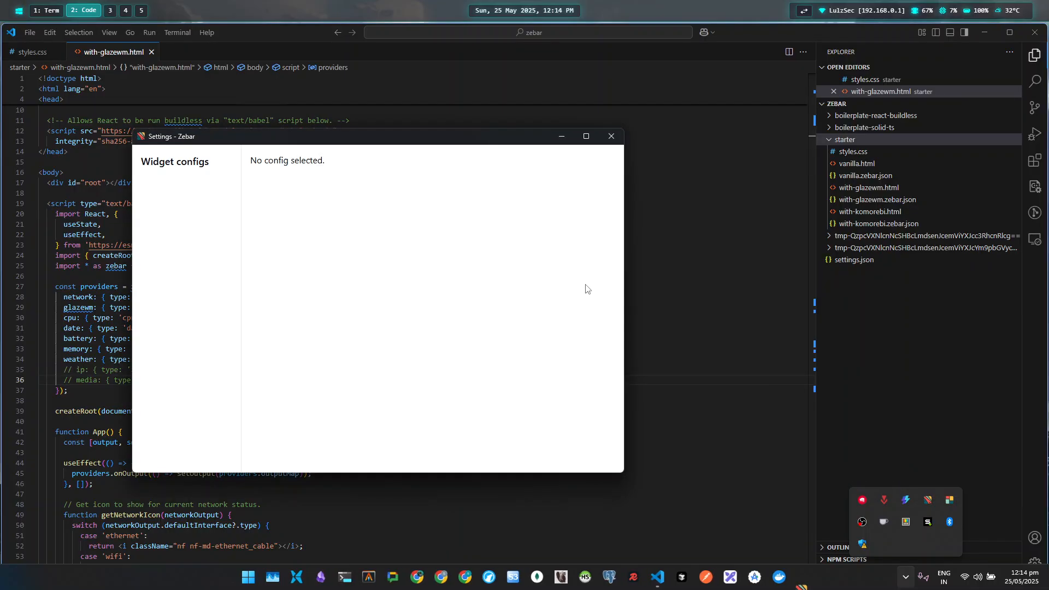
Step: Close the with-glazewm config, select boilerplate-react-buildless and launch it with Open default
click(185, 304)
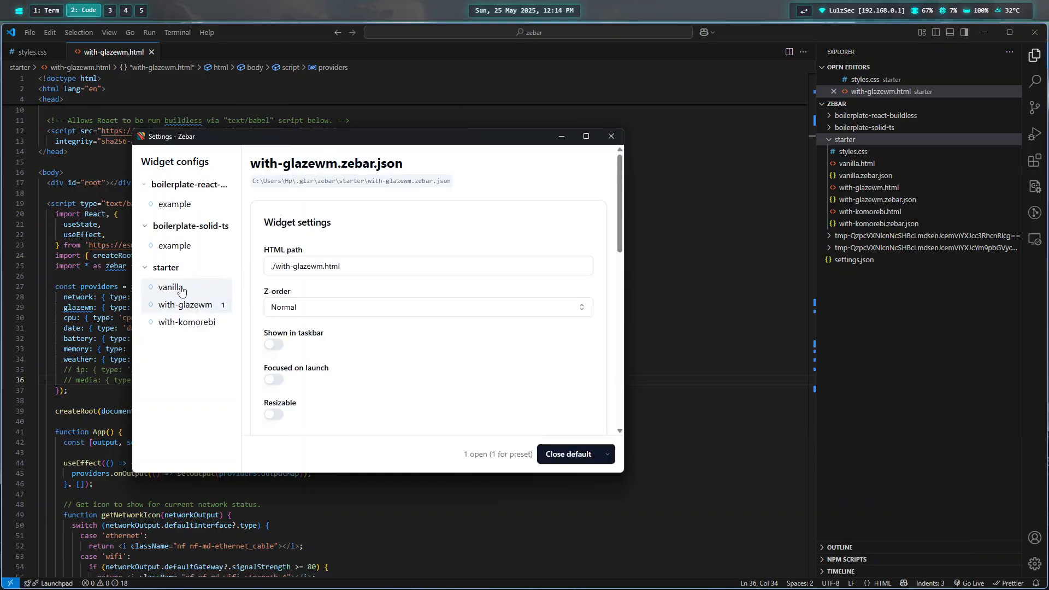
mouse_move(197, 337)
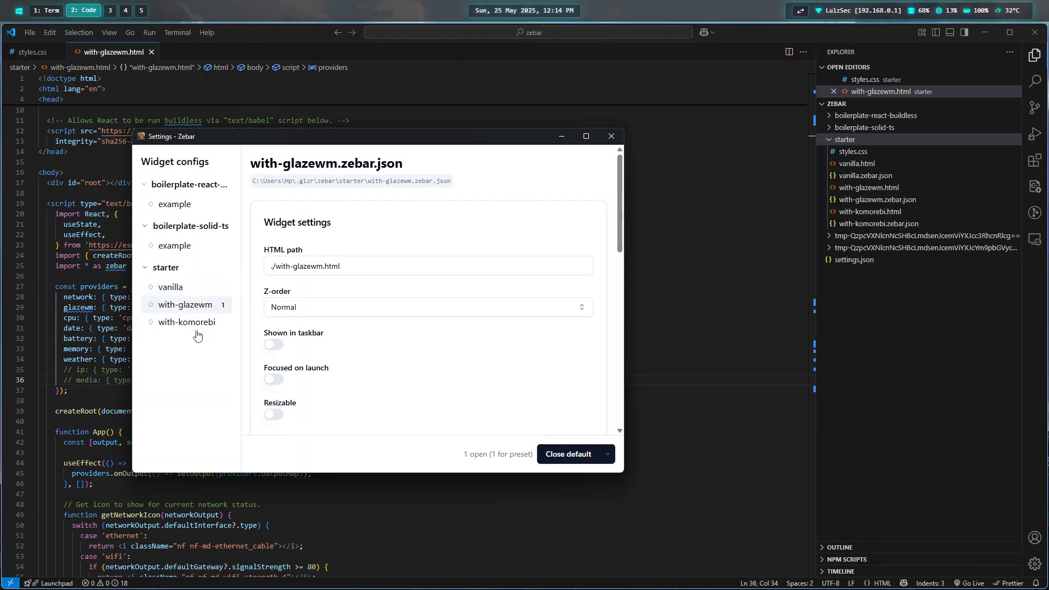
mouse_move(512, 17)
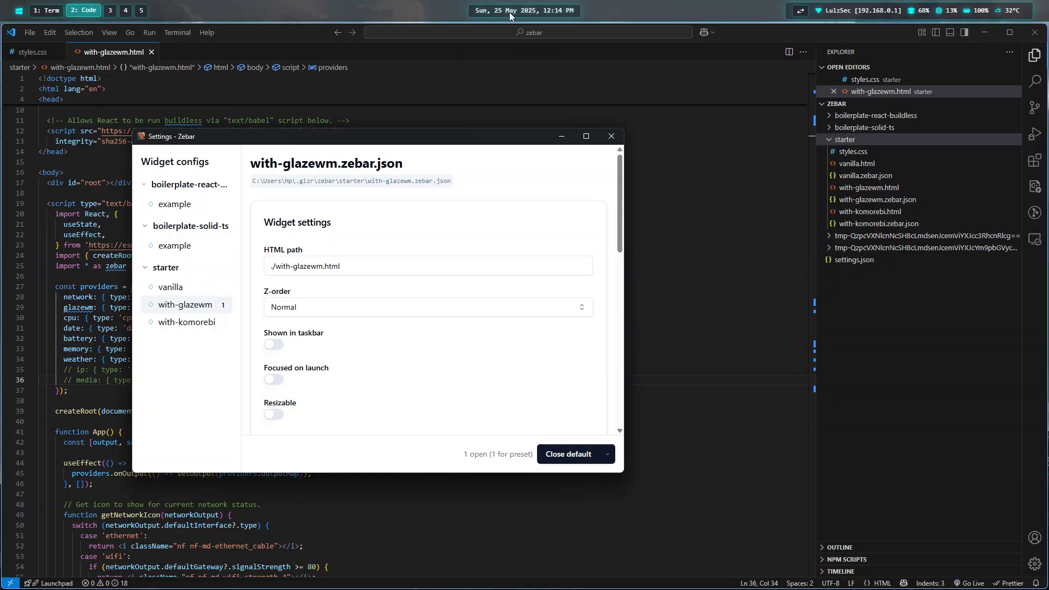
mouse_move(191, 320)
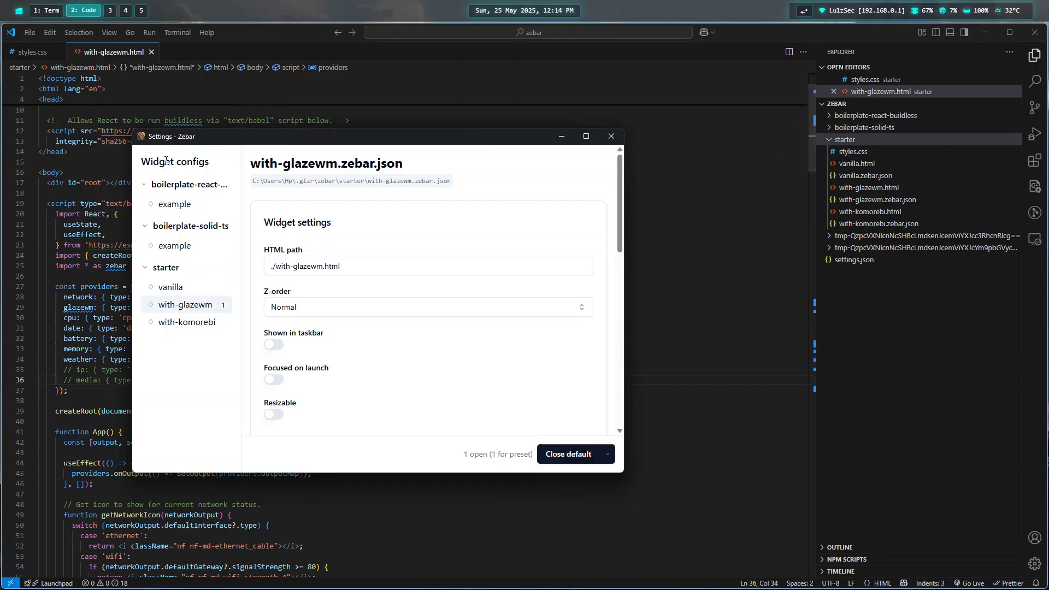
mouse_move(190, 304)
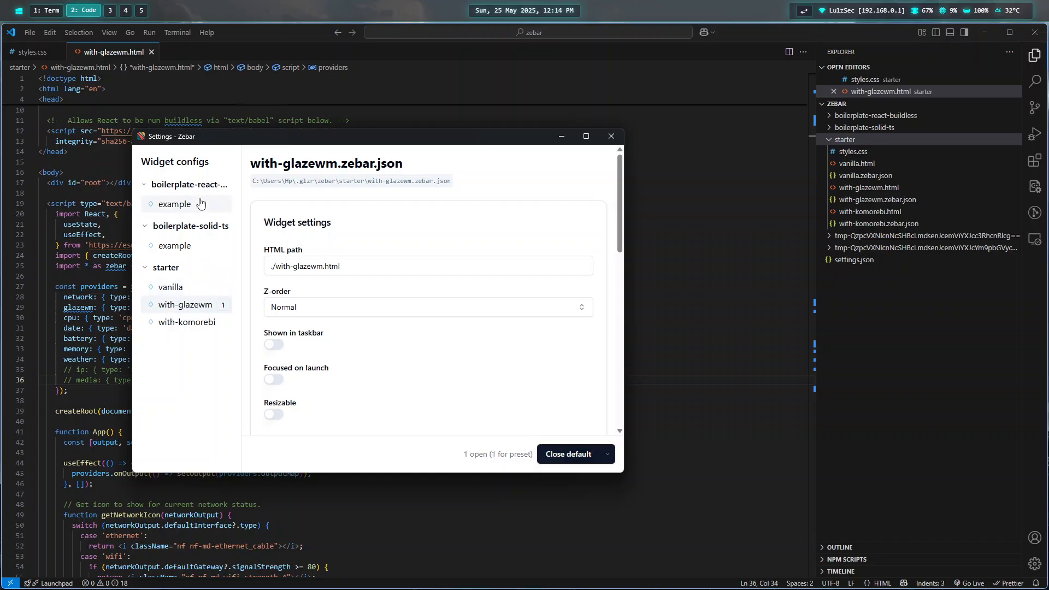
click(175, 203)
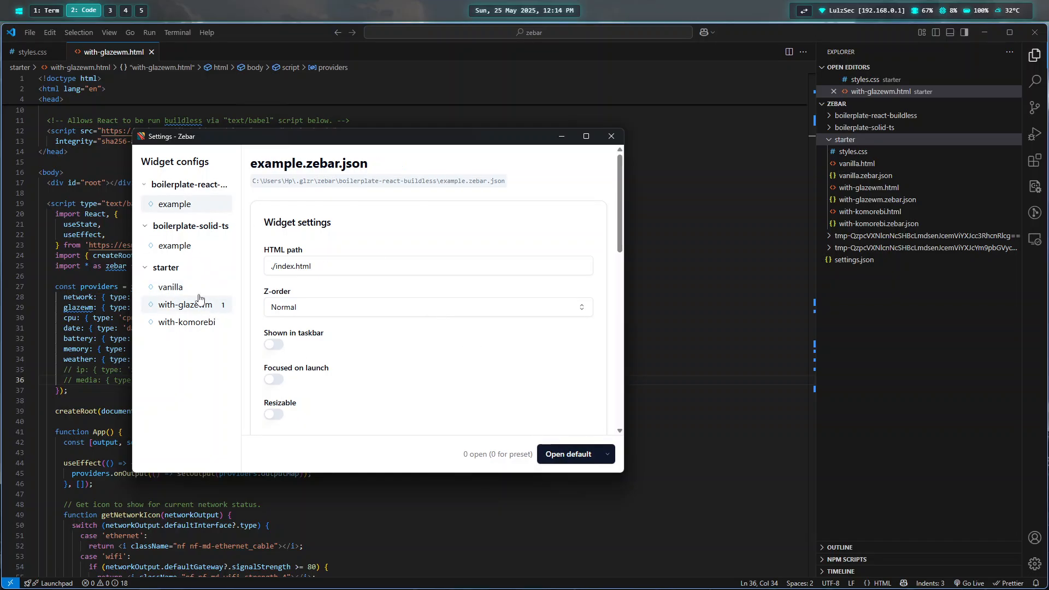
click(185, 304)
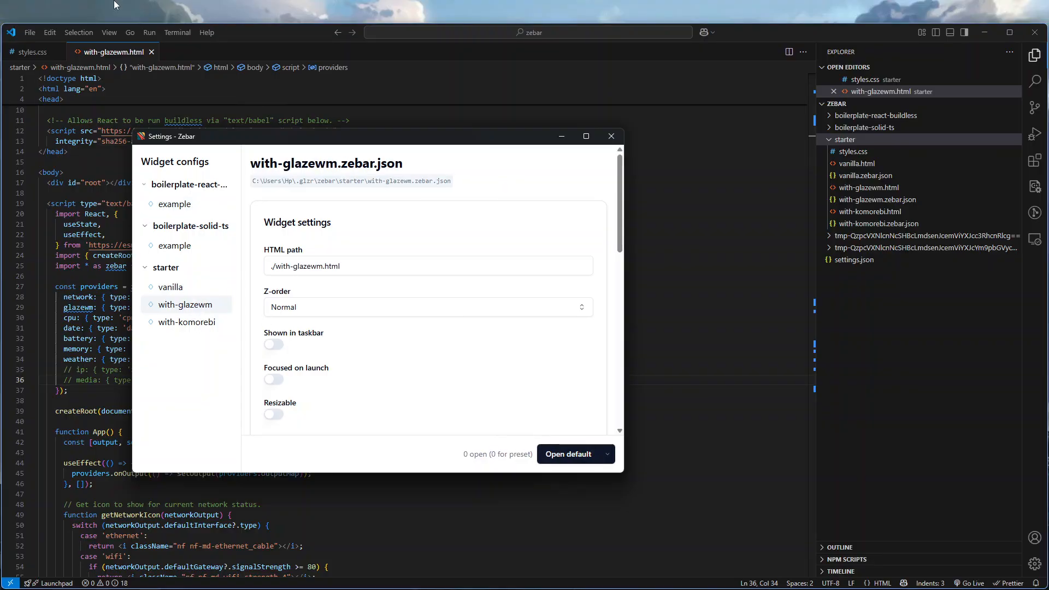
click(175, 204)
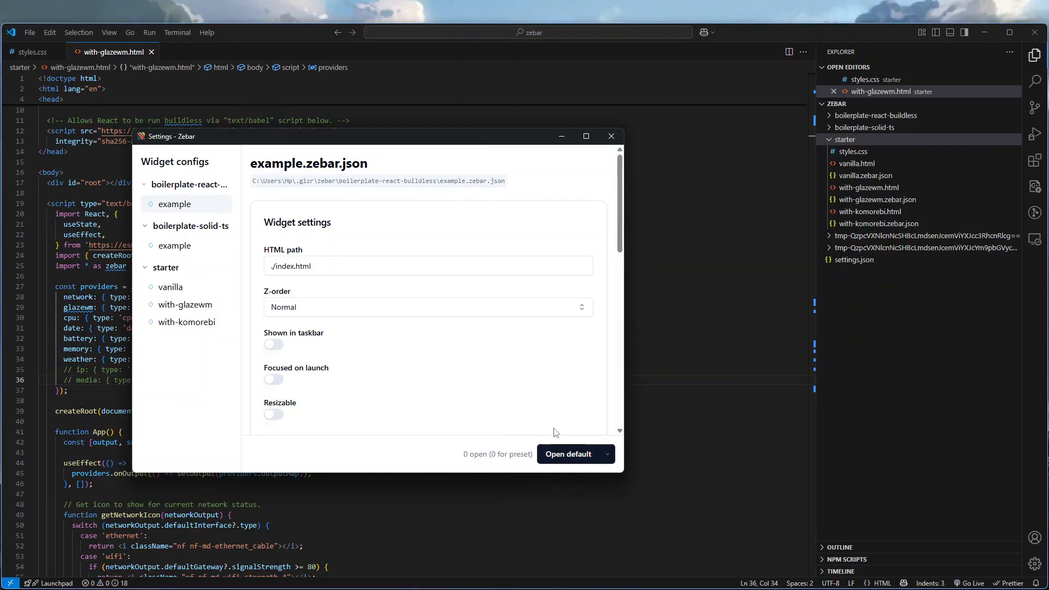
click(569, 454)
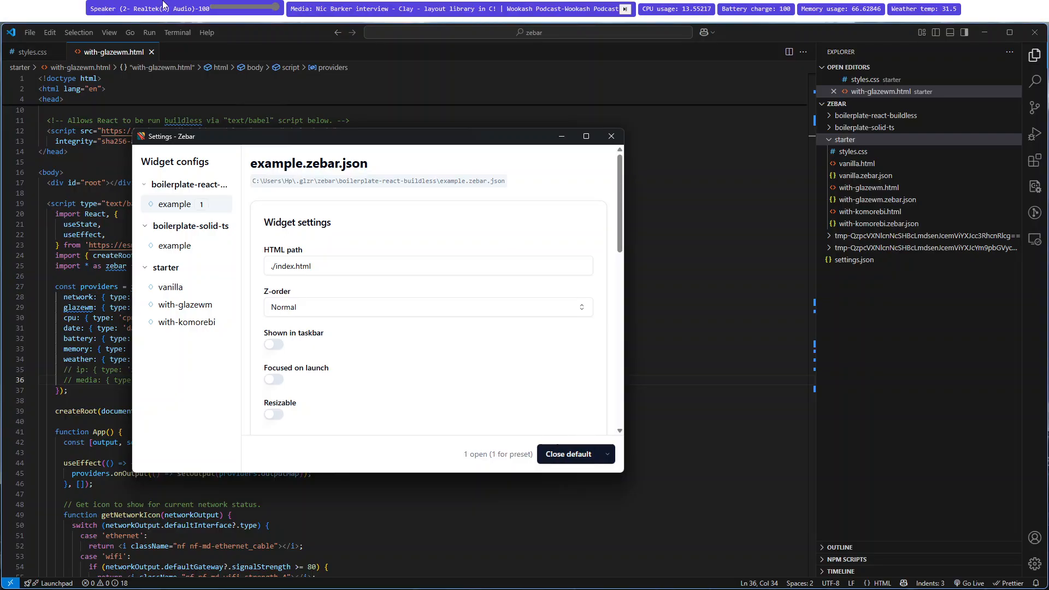
mouse_move(586, 136)
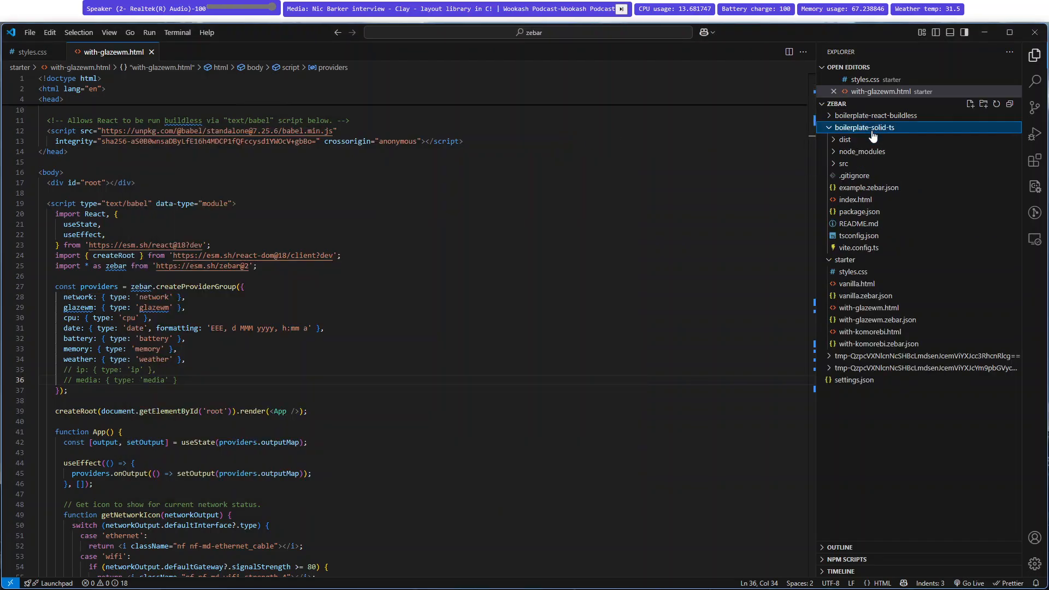
Step: Scroll the Zebar README to the Providers section listing audio, battery, cpu and others
click(875, 115)
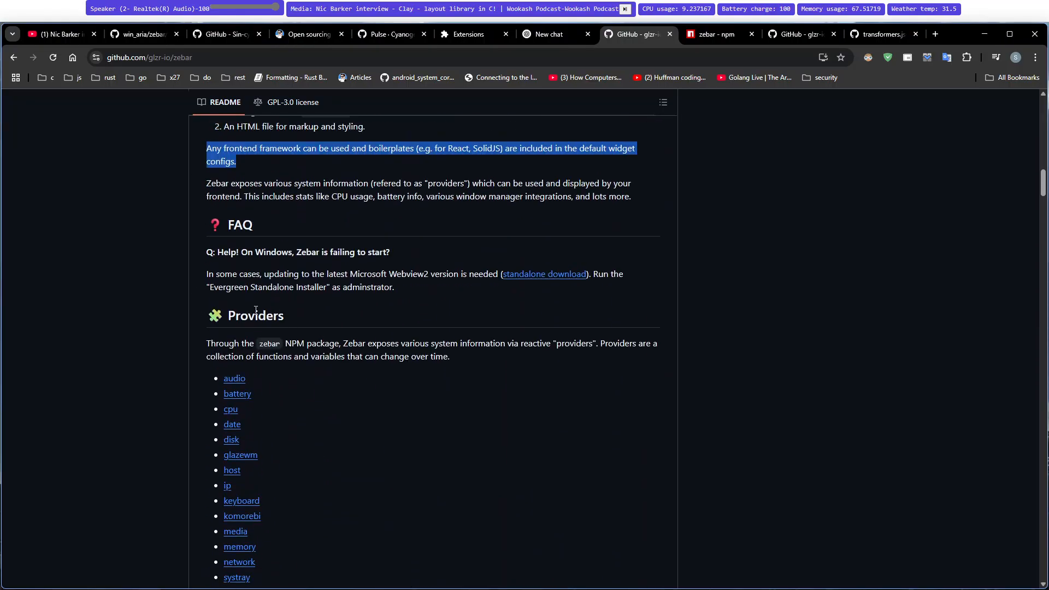
double_click(225, 356)
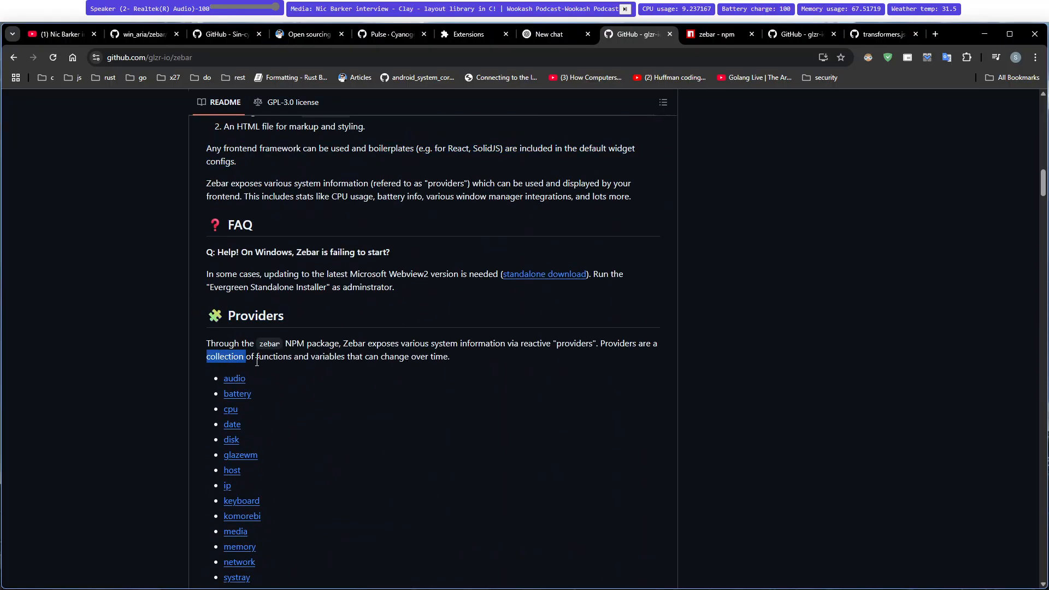
scroll(down, 3)
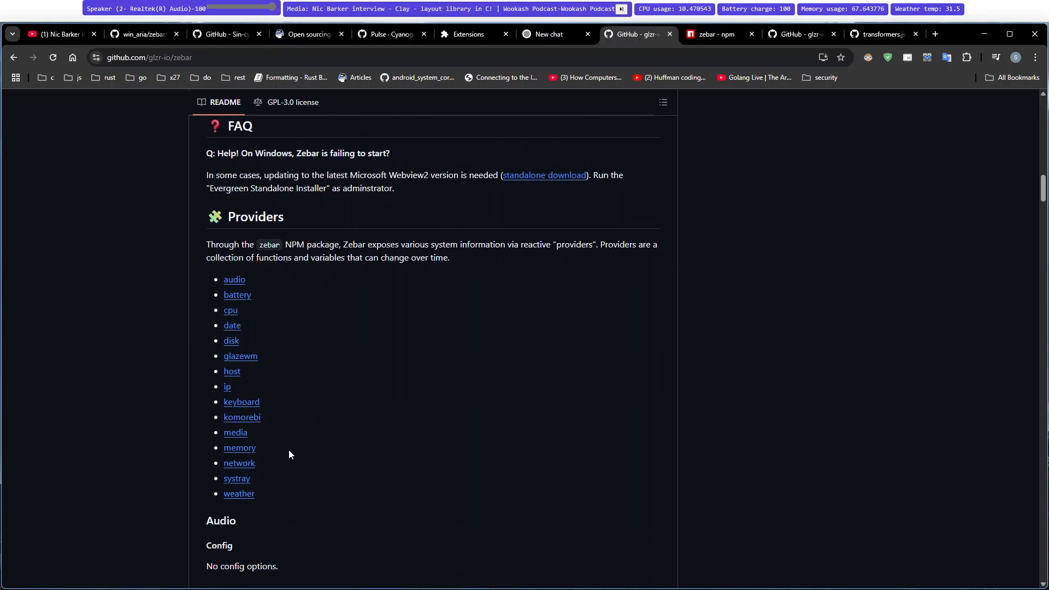
mouse_move(240, 335)
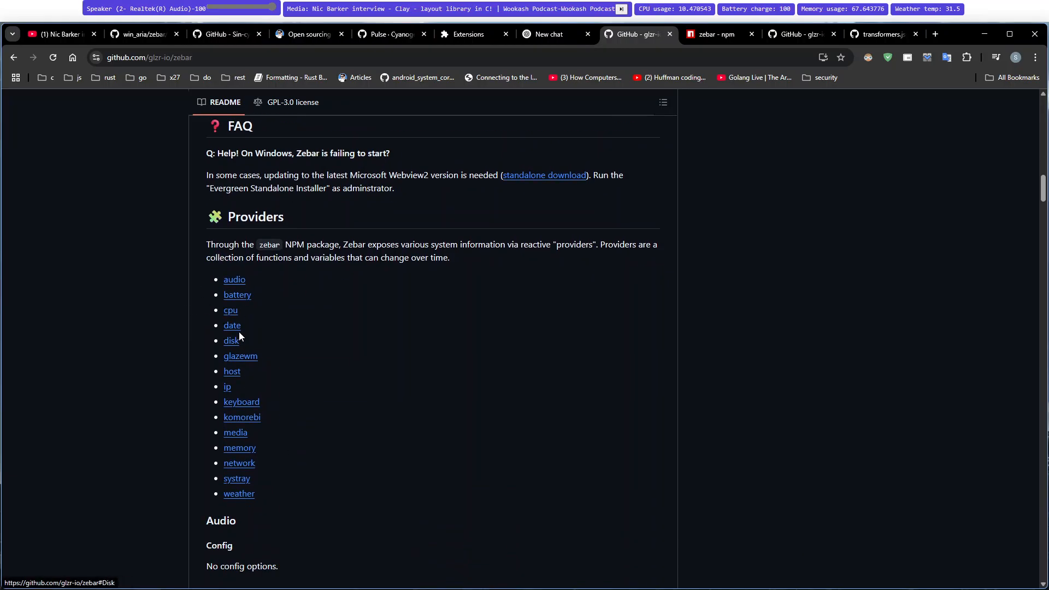
mouse_move(285, 313)
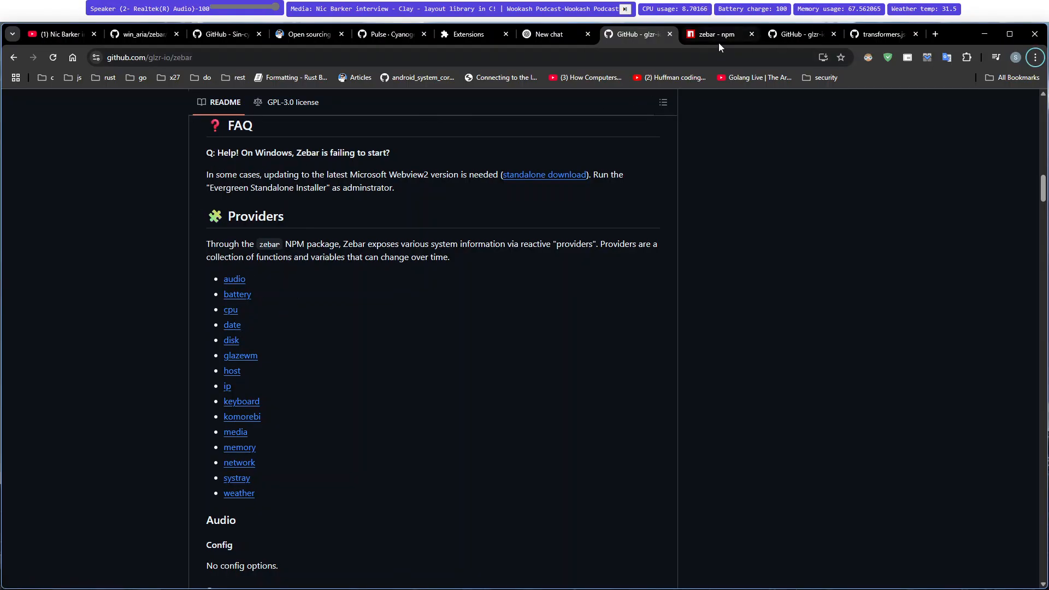
Step: Switch to the 'zebar - npm' tab and highlight the package's Client API description
click(716, 34)
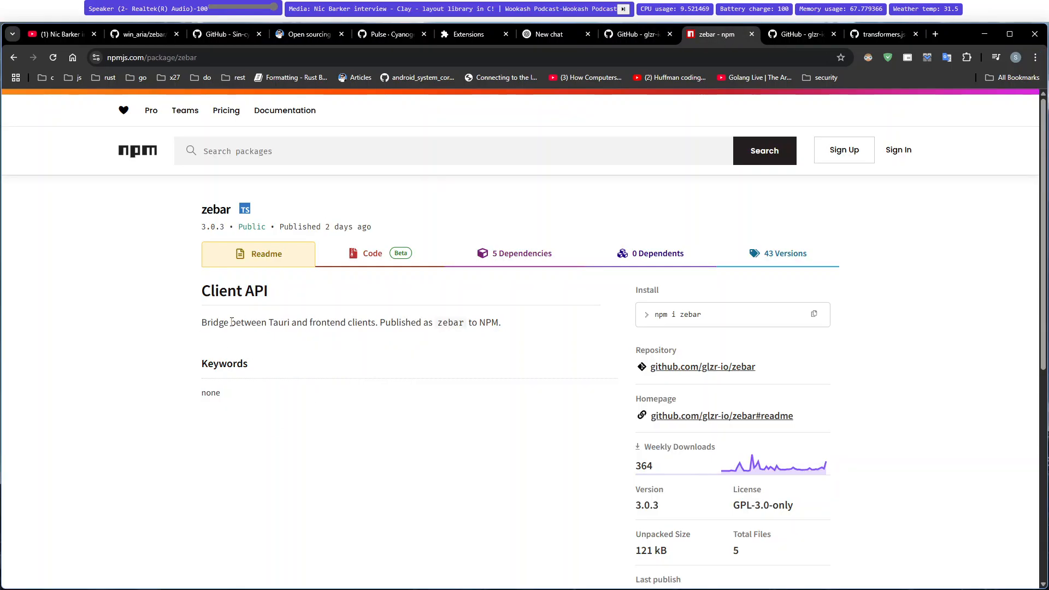
drag(208, 321, 385, 321)
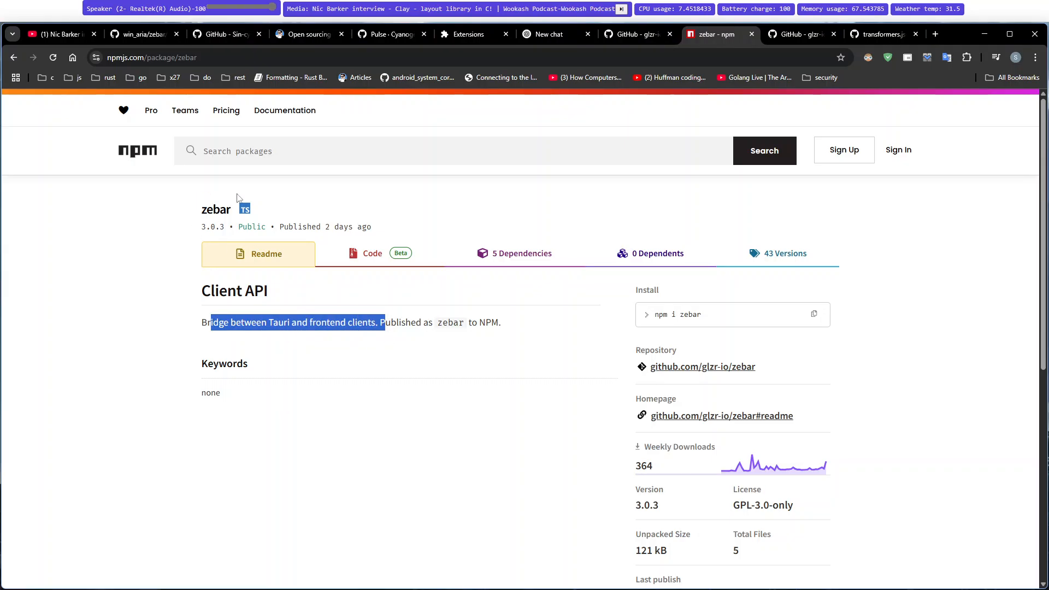
mouse_move(449, 365)
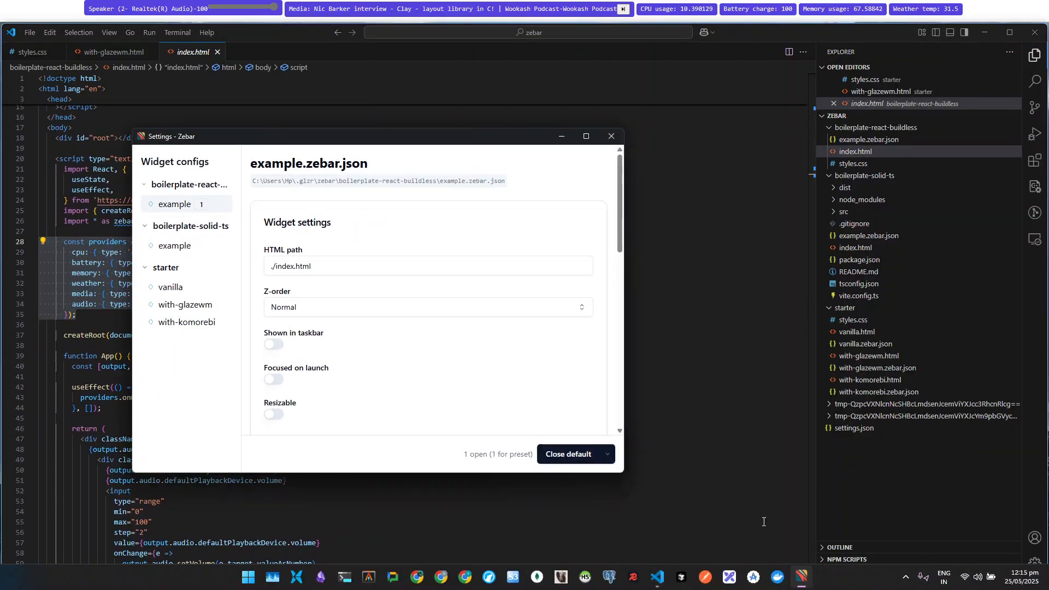
Step: Close the running React buildless widget, launch the vanilla starter and dismiss Settings
click(184, 304)
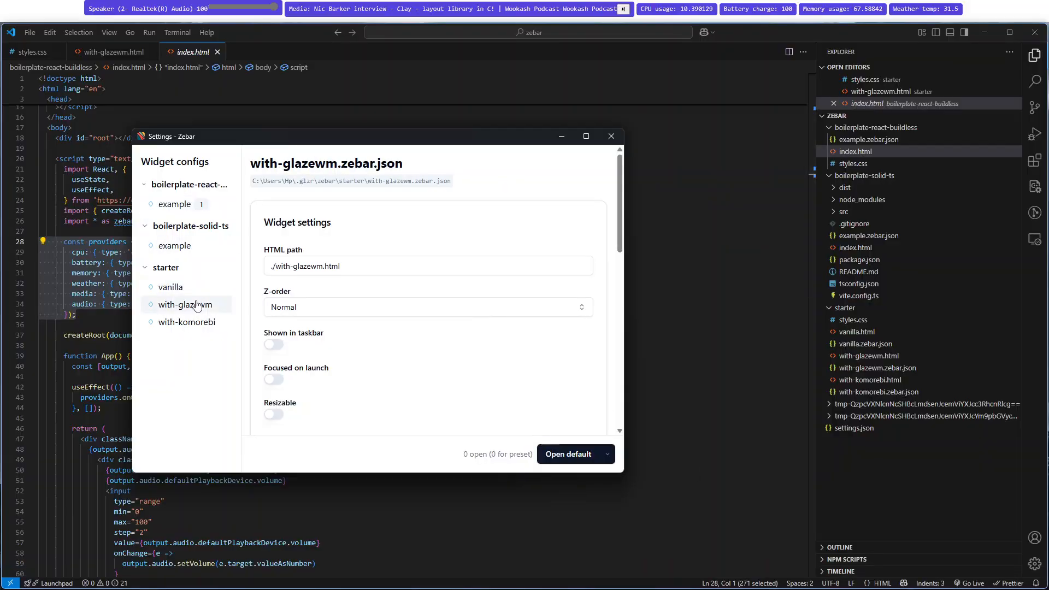
click(175, 205)
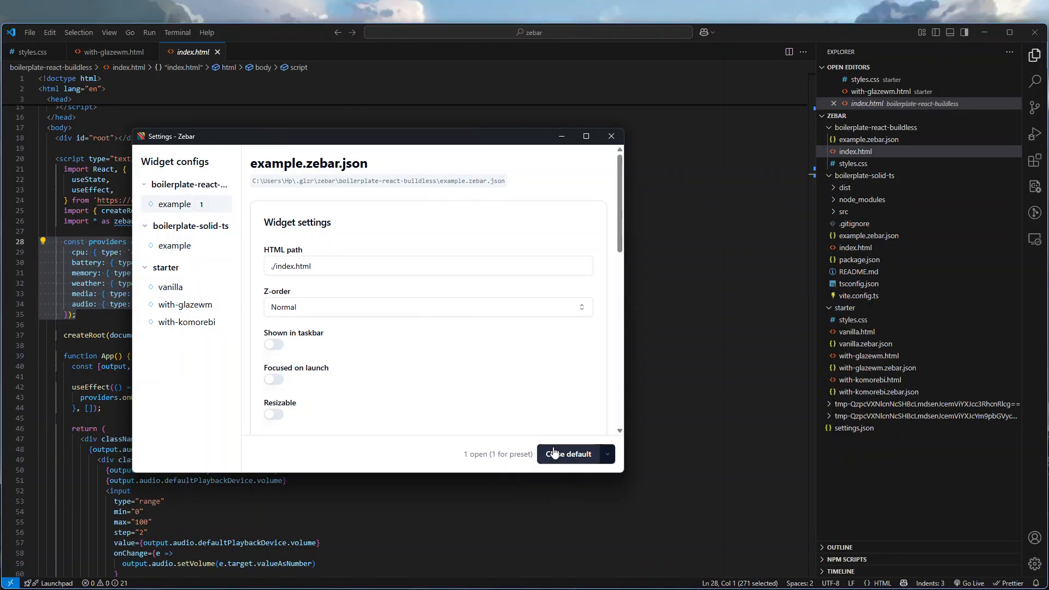
click(170, 286)
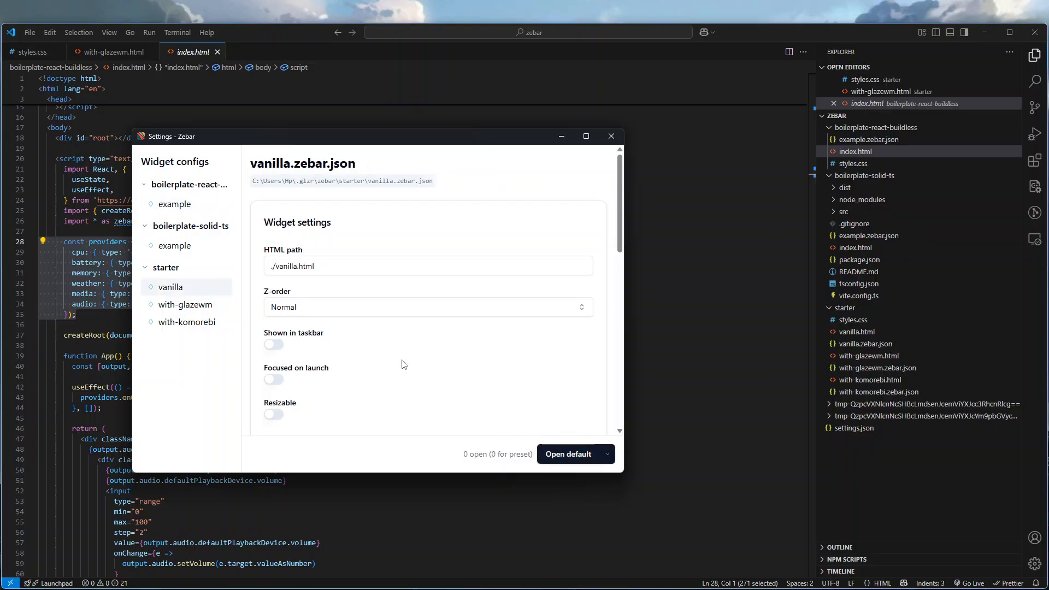
click(568, 454)
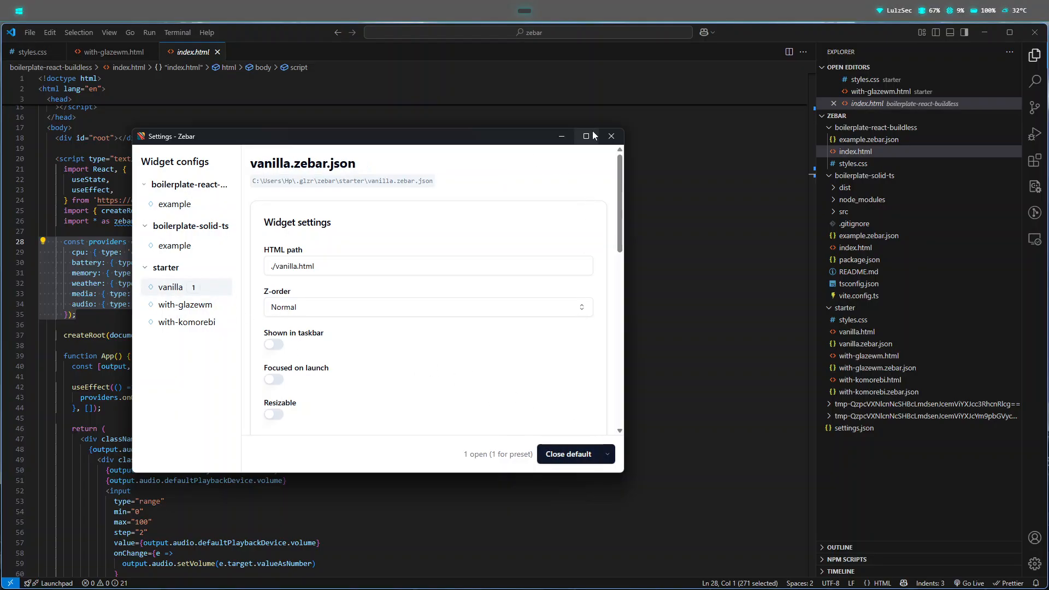
click(612, 136)
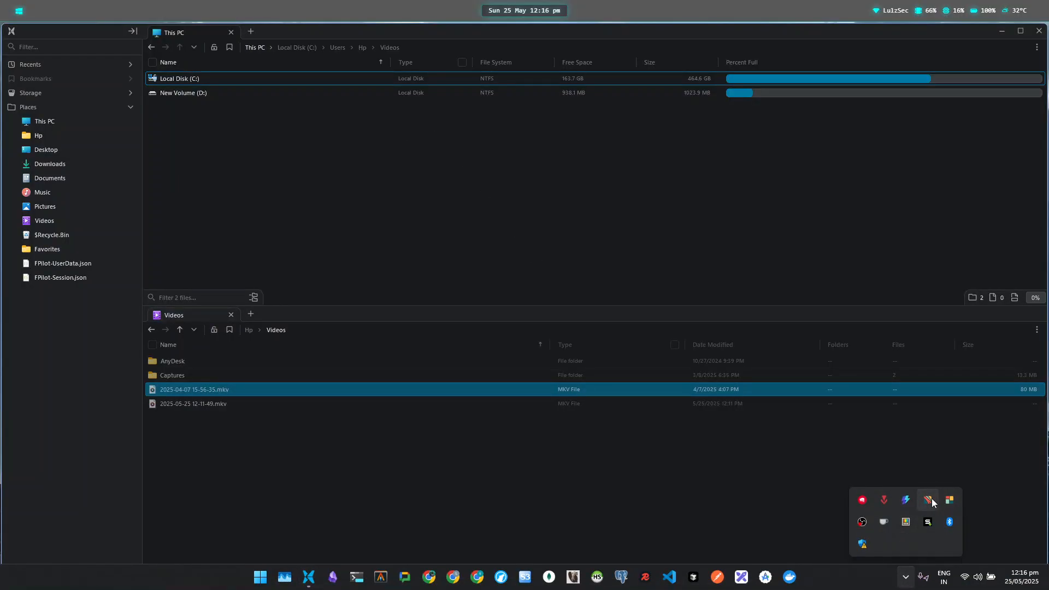
Step: Reopen Zebar settings, select starter with-glazewm and run it as the bar with Open default
click(927, 501)
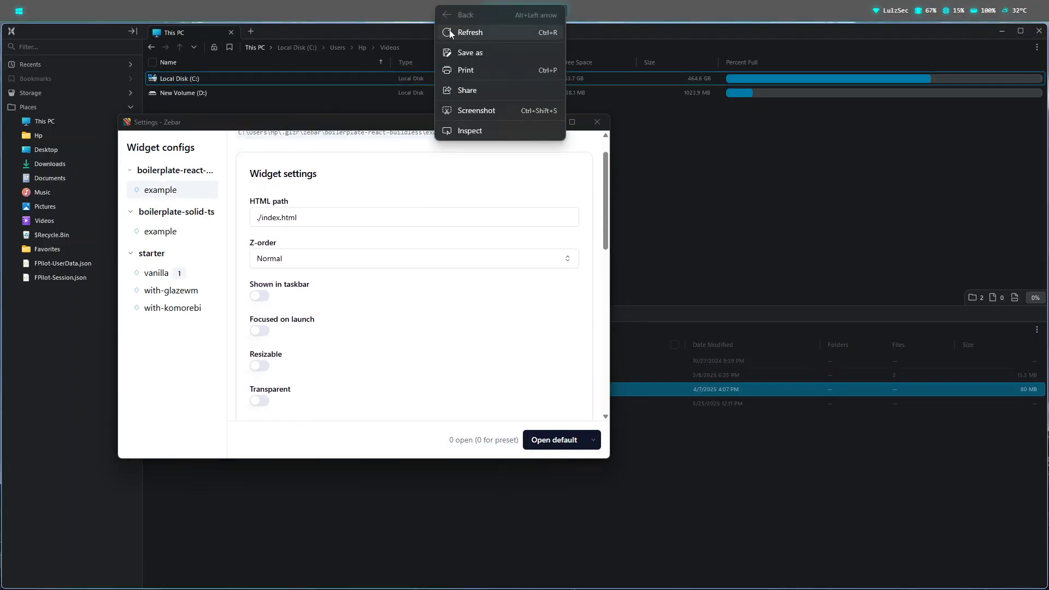
click(298, 82)
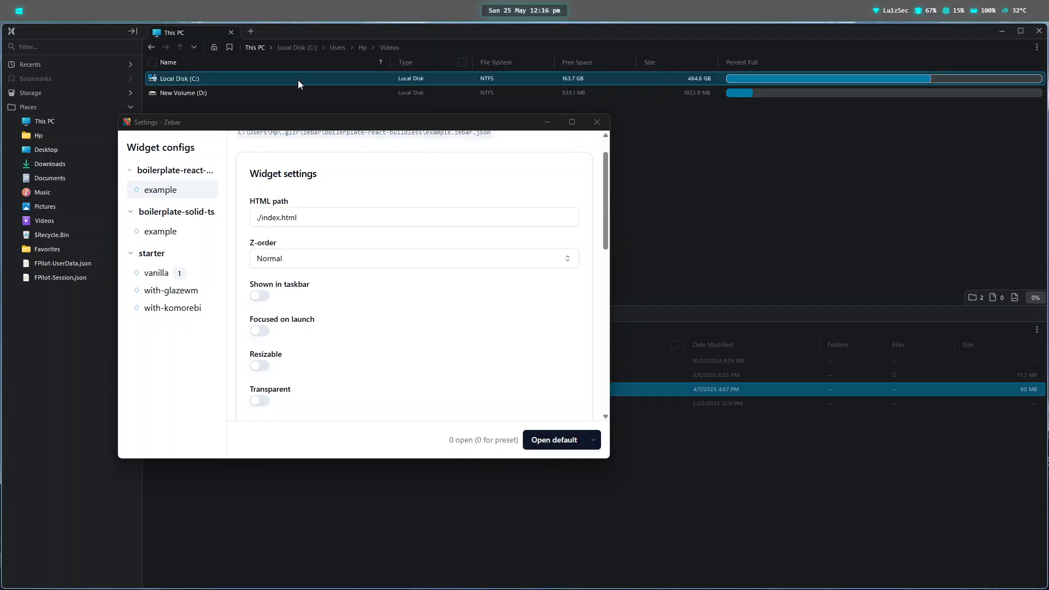
click(171, 291)
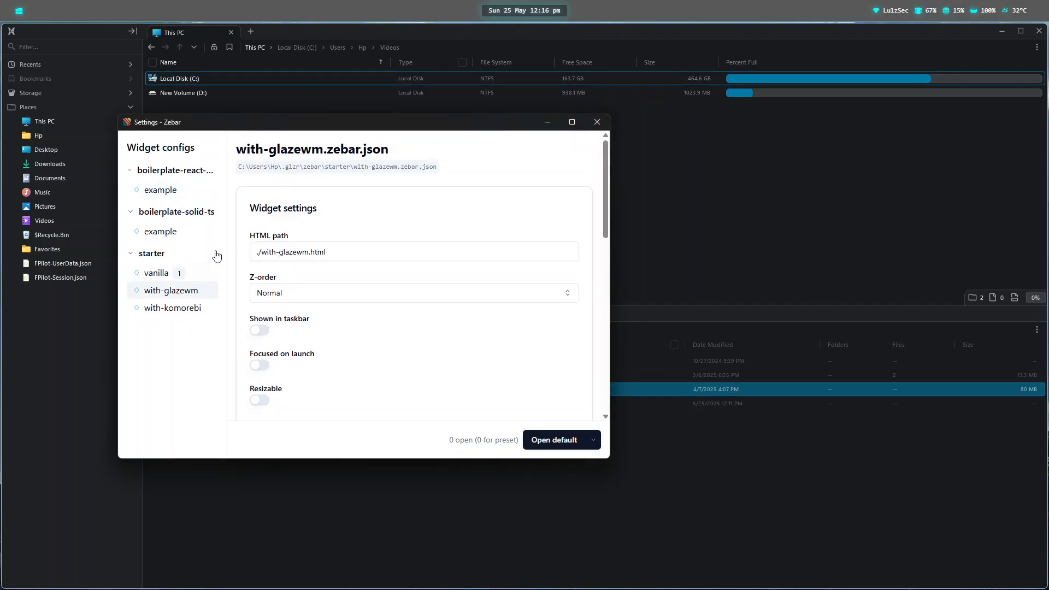
click(555, 439)
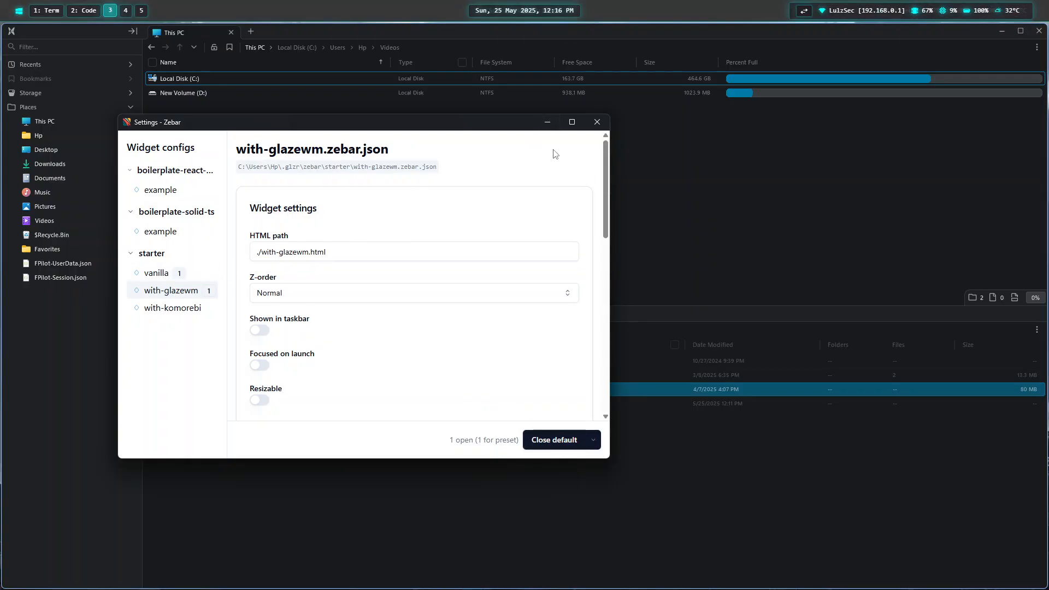
click(597, 123)
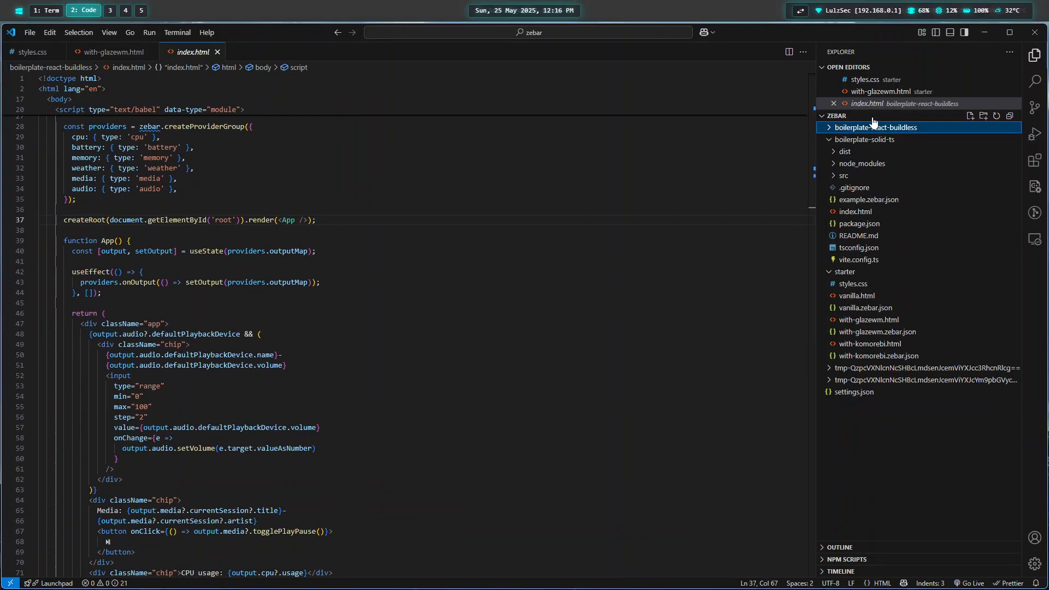
Step: Open with-glazewm.html from the Explorer and scroll through its network, battery and weather icon functions
click(875, 127)
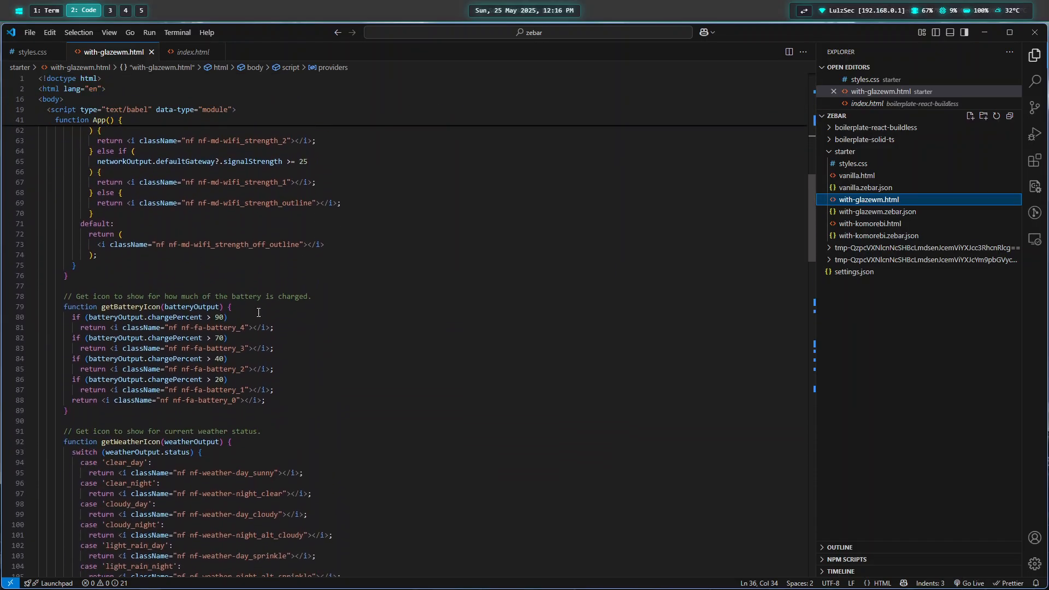
scroll(down, 3)
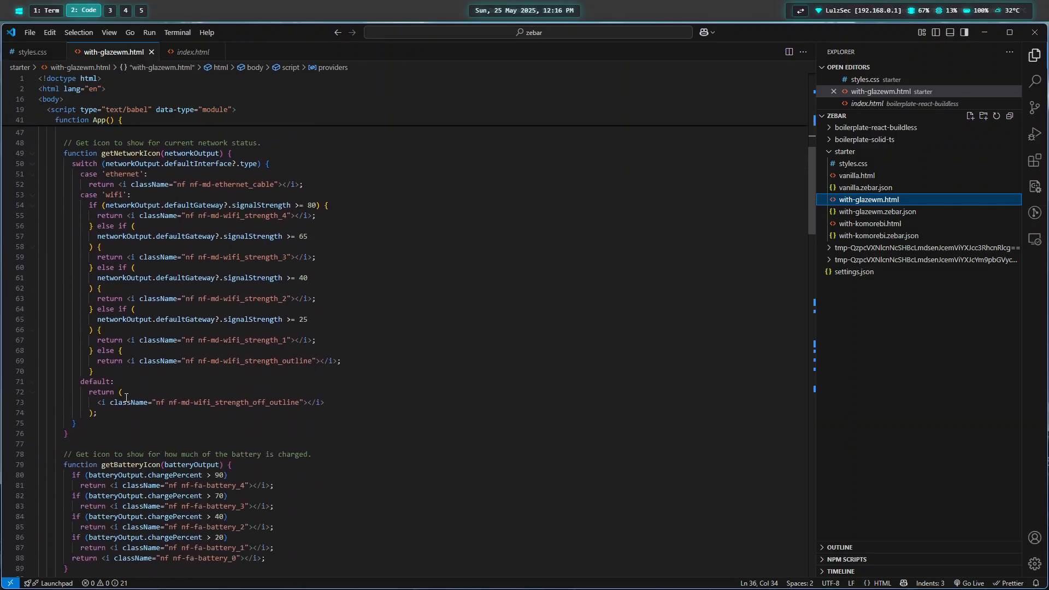
scroll(down, 3)
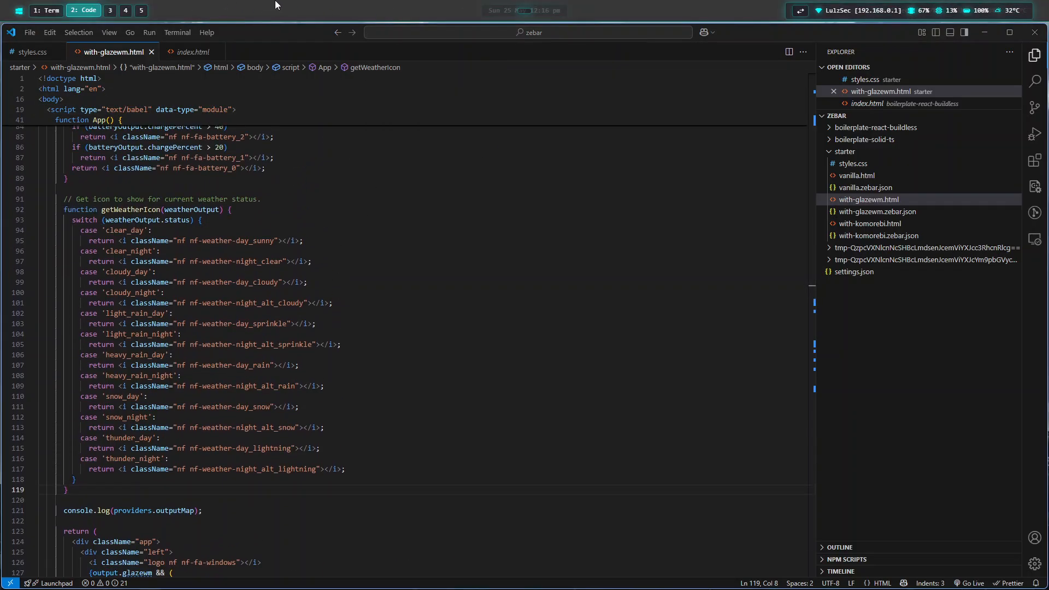
mouse_move(736, 10)
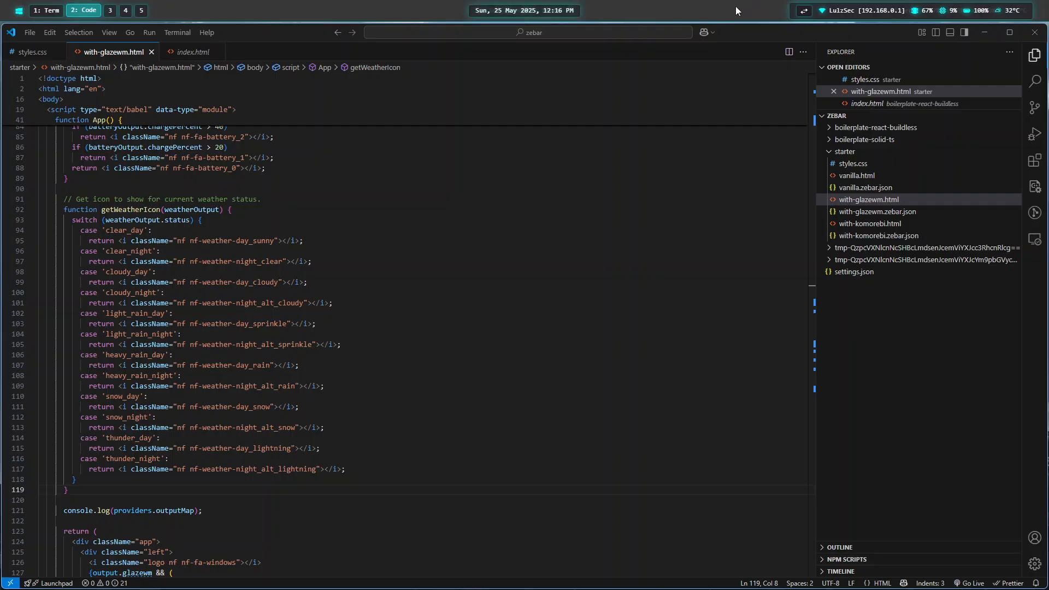
Step: Inspect the bar in DevTools' Console and expand the logged network interfaces and current media session
right_click(706, 7)
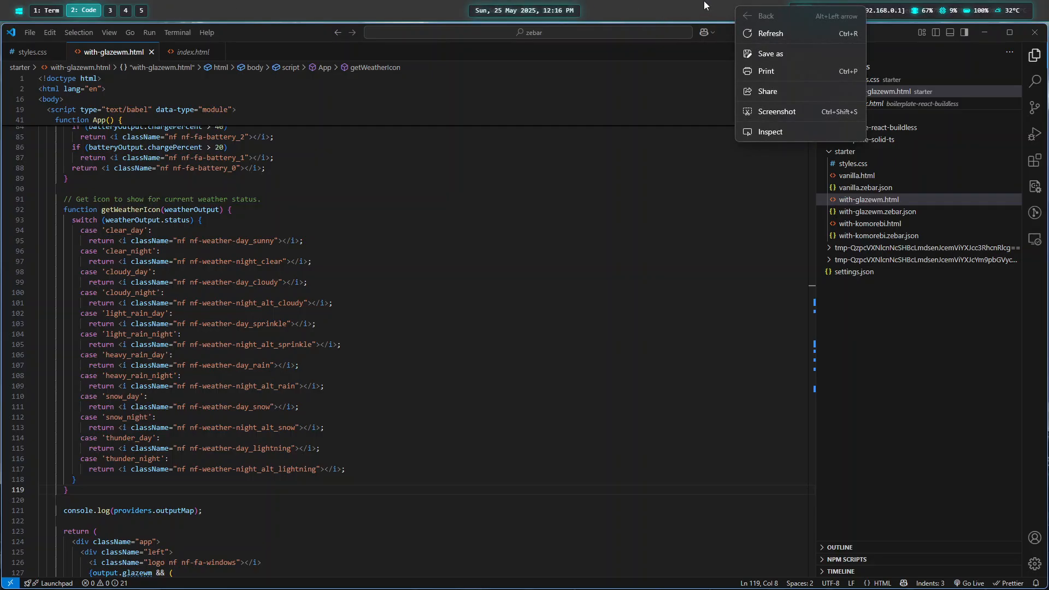
mouse_move(769, 133)
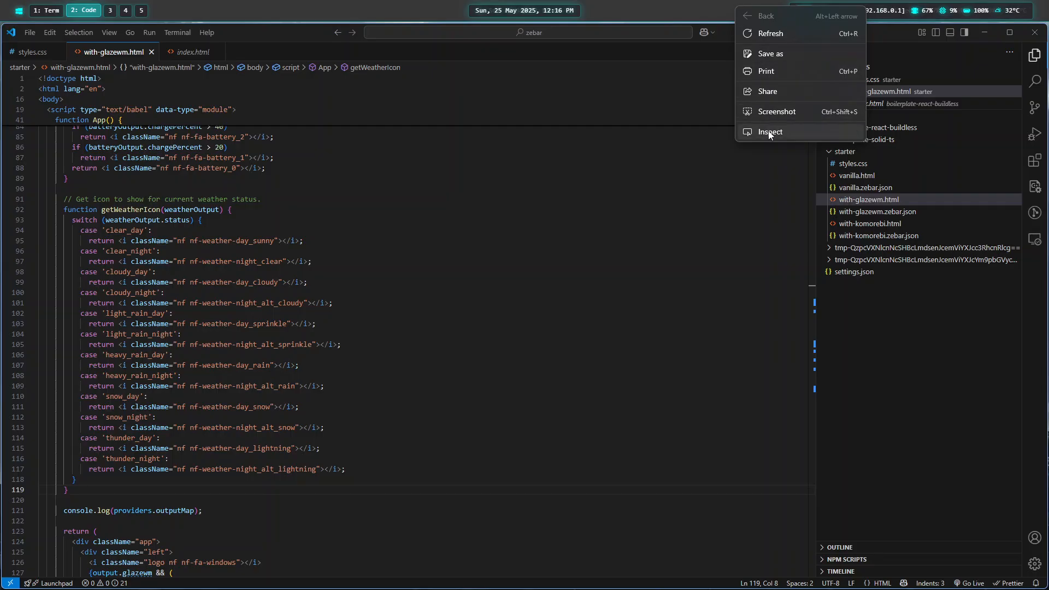
click(770, 131)
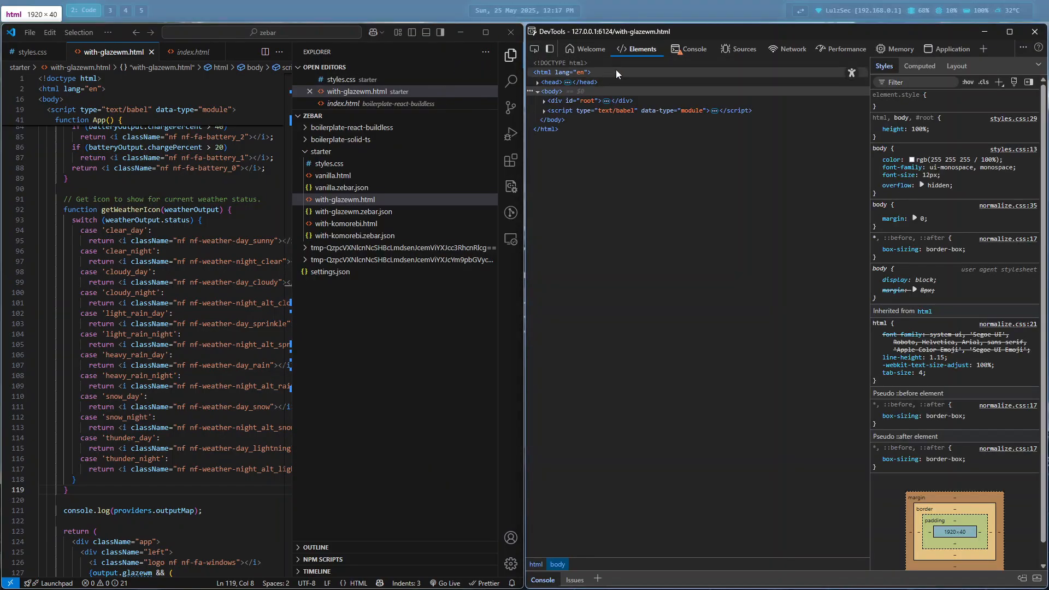
click(696, 49)
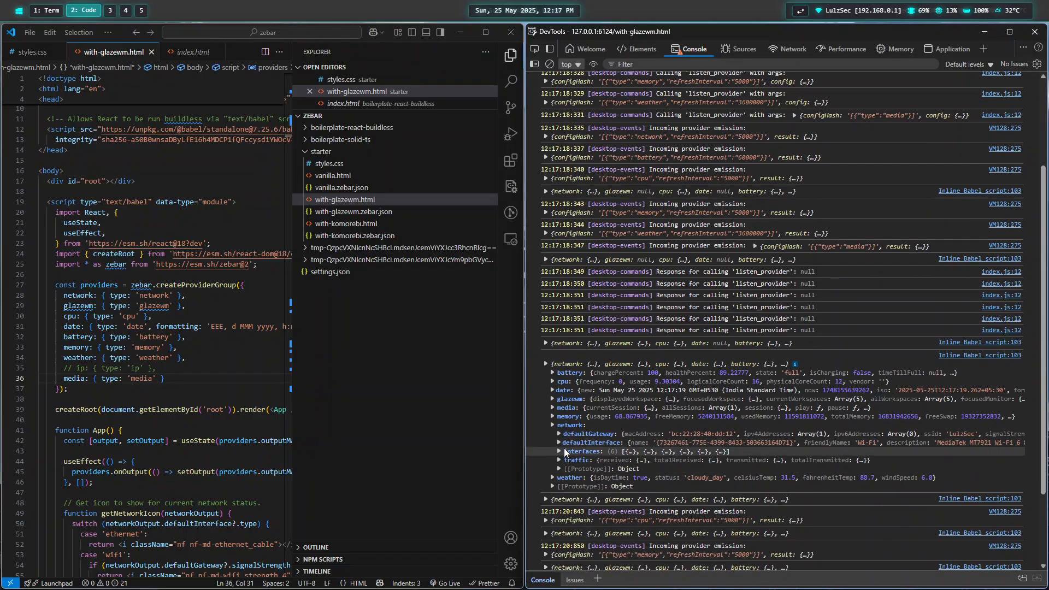
click(561, 451)
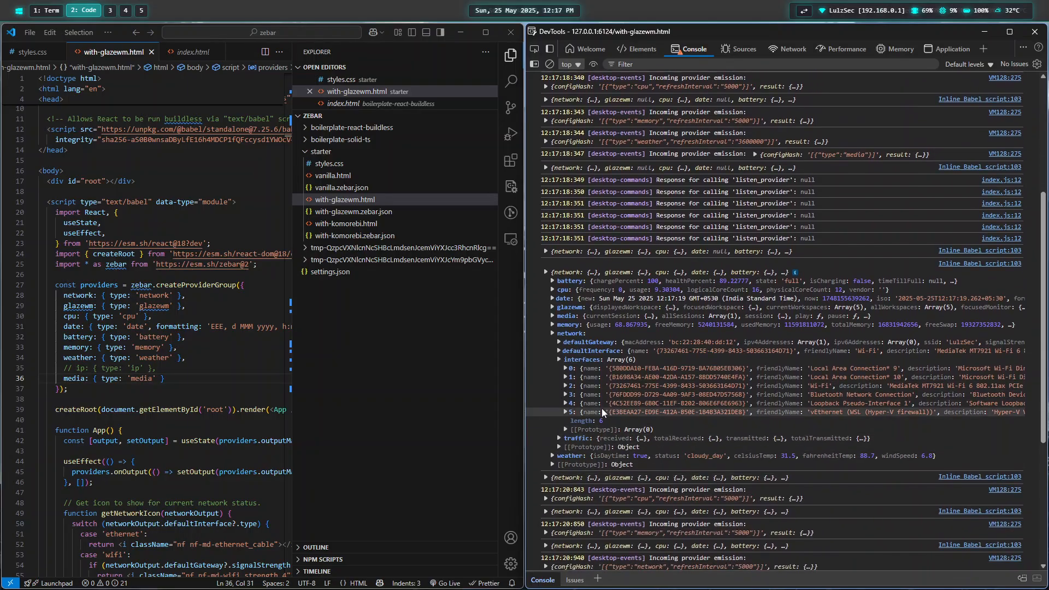
click(561, 350)
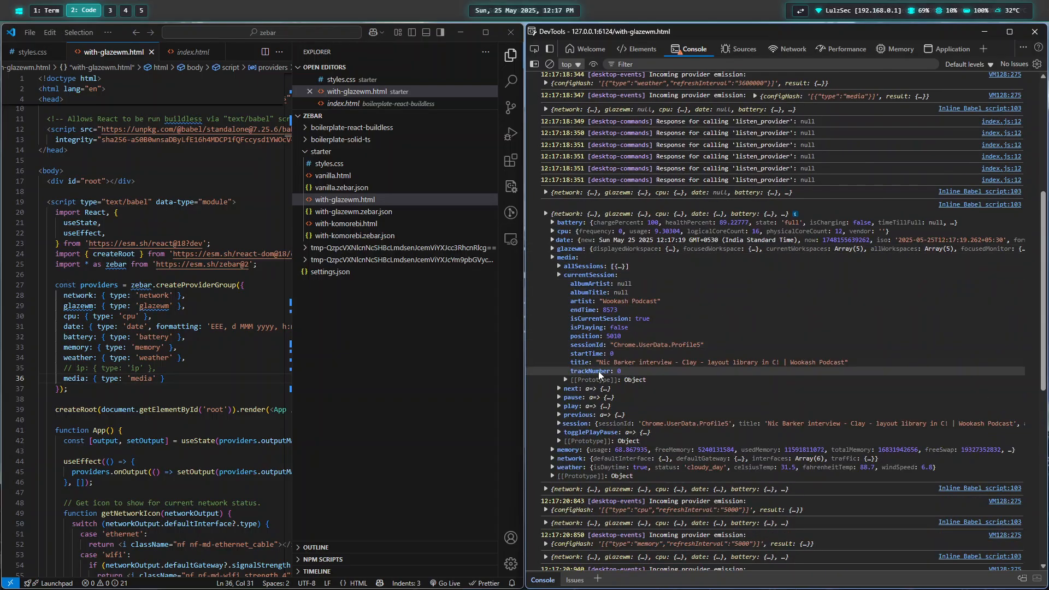
mouse_move(781, 370)
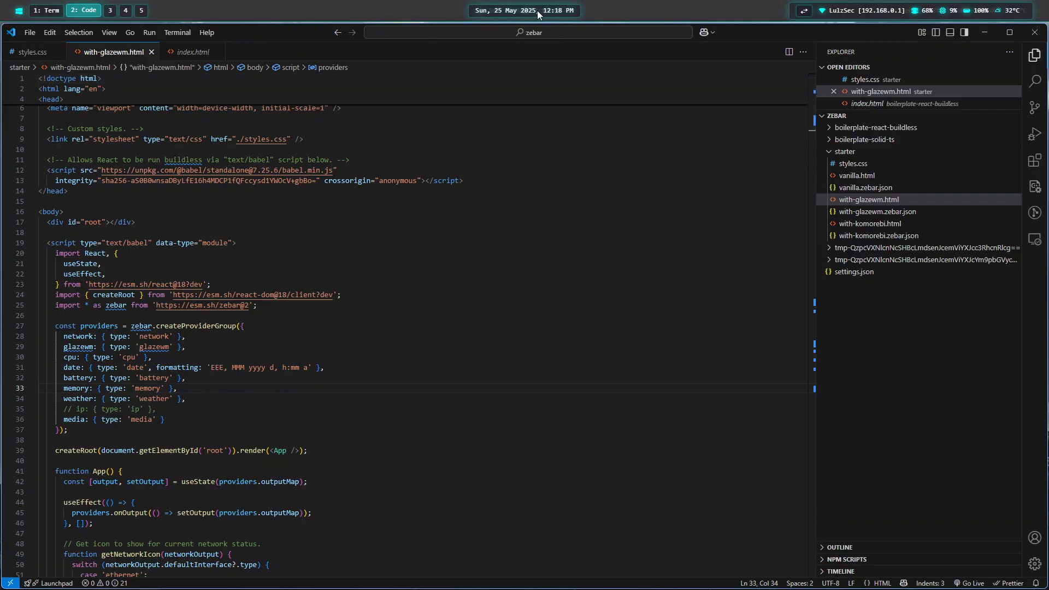
right_click(538, 11)
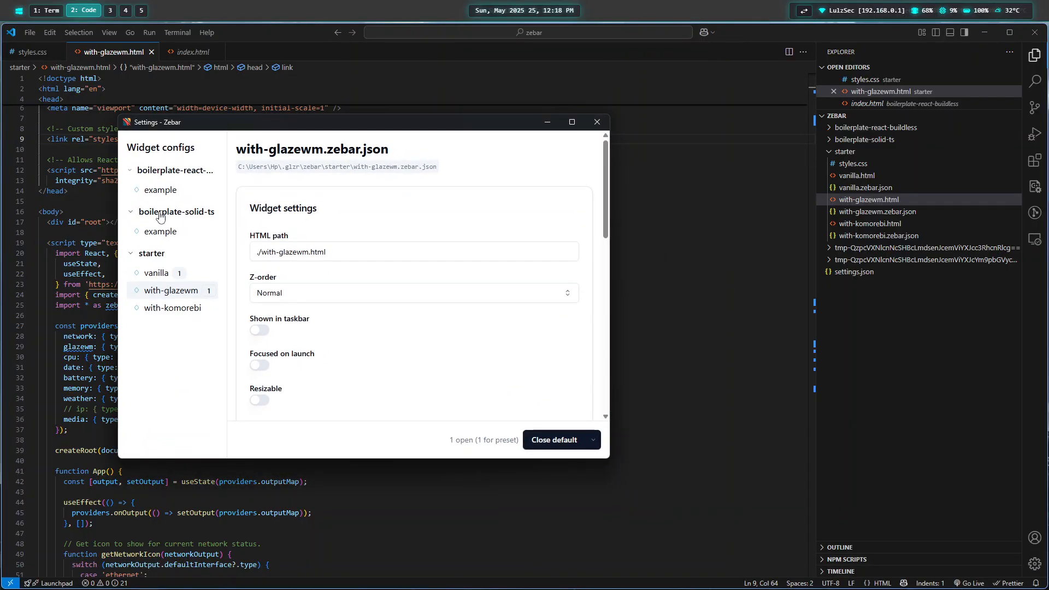
click(156, 273)
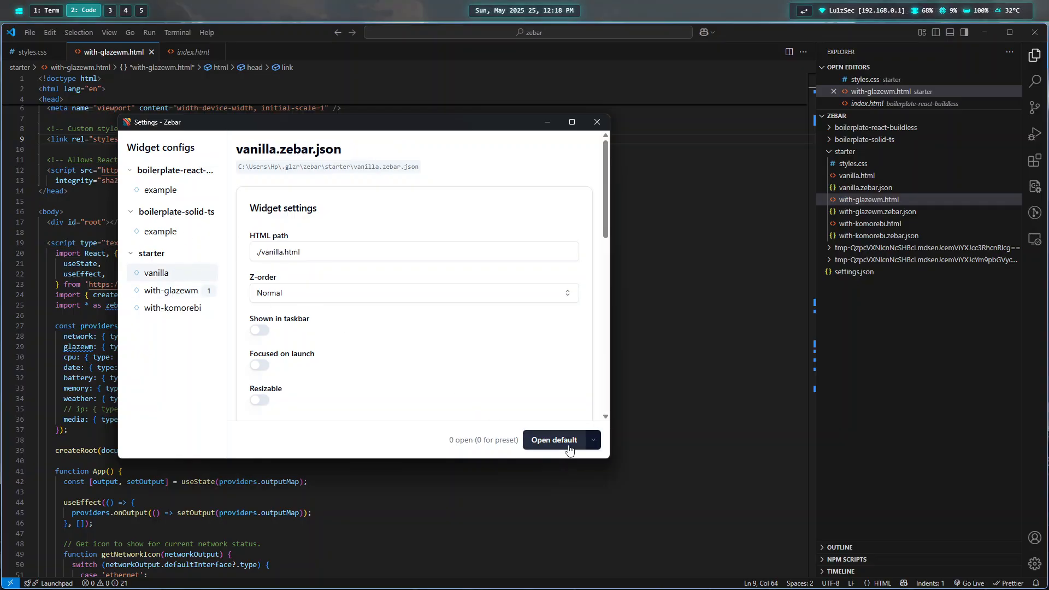
click(597, 122)
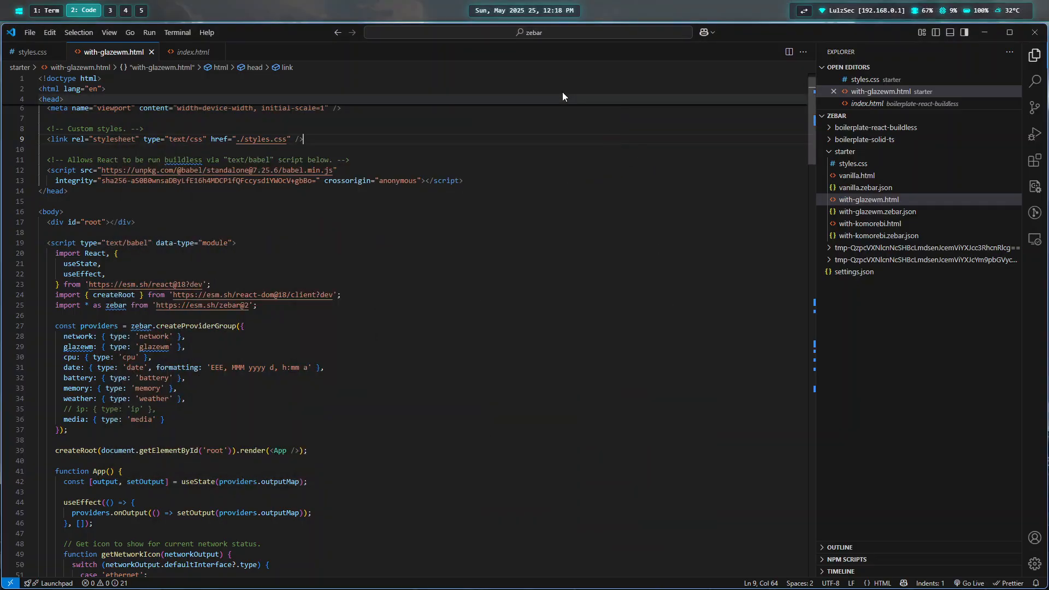
mouse_move(529, 14)
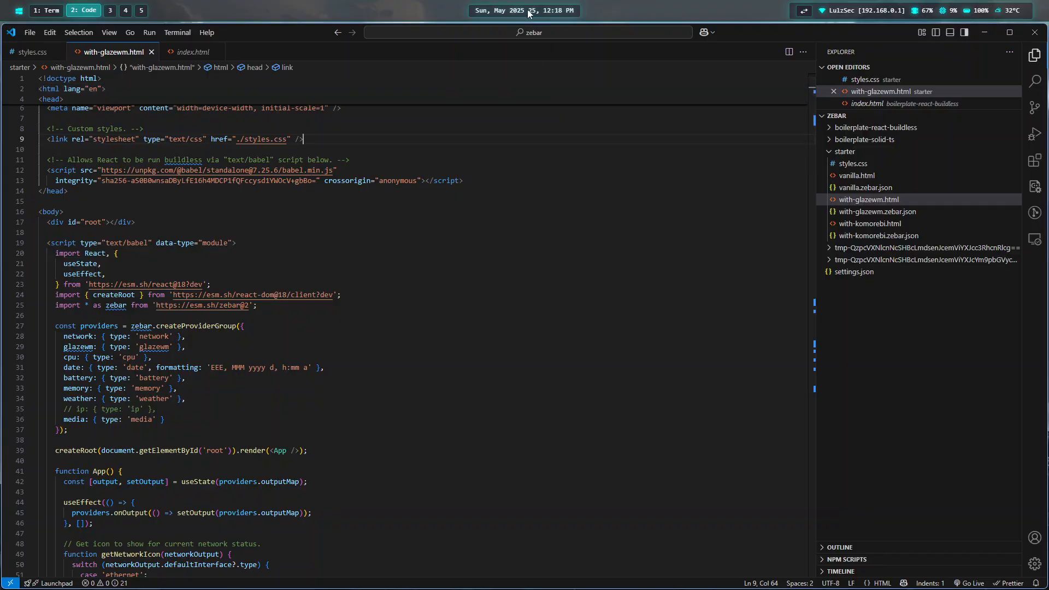
mouse_move(282, 379)
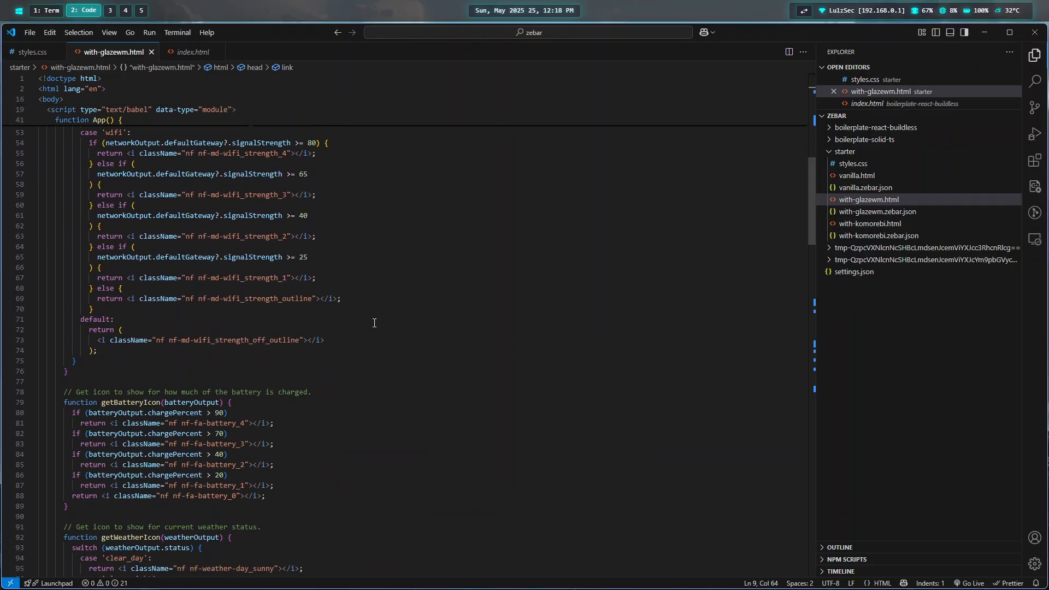
Step: In styles.css change #root background-color alpha from 0.8 to 1, then show with-glazewm.html again
scroll(down, 3)
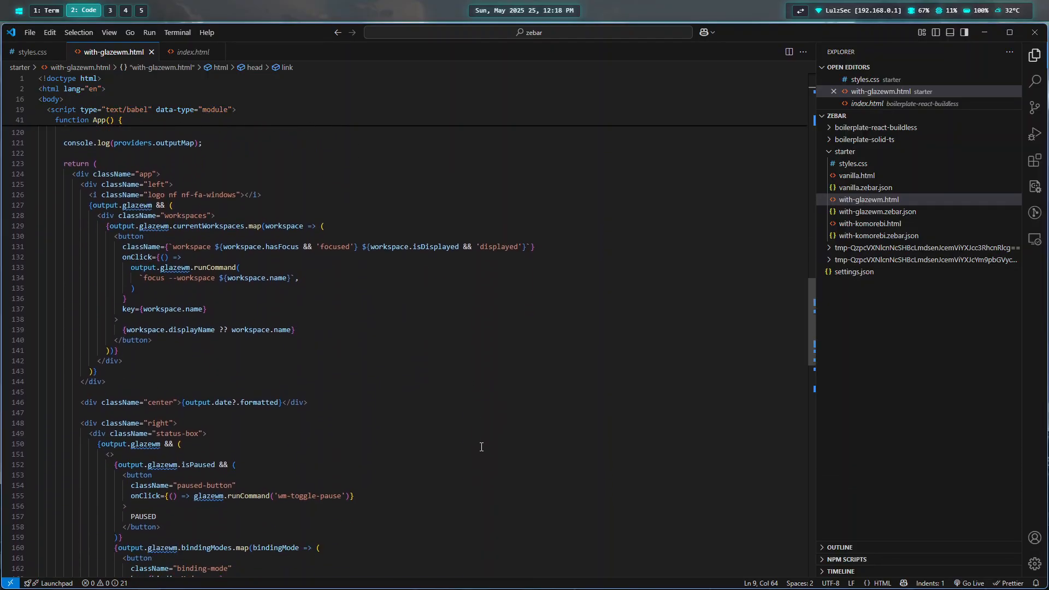
scroll(down, 3)
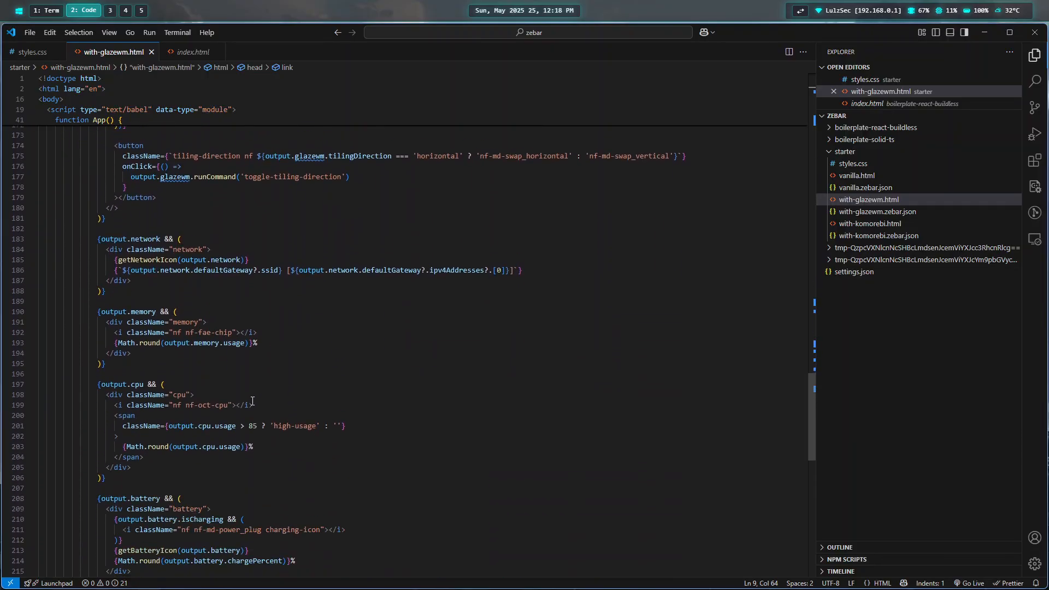
scroll(down, 3)
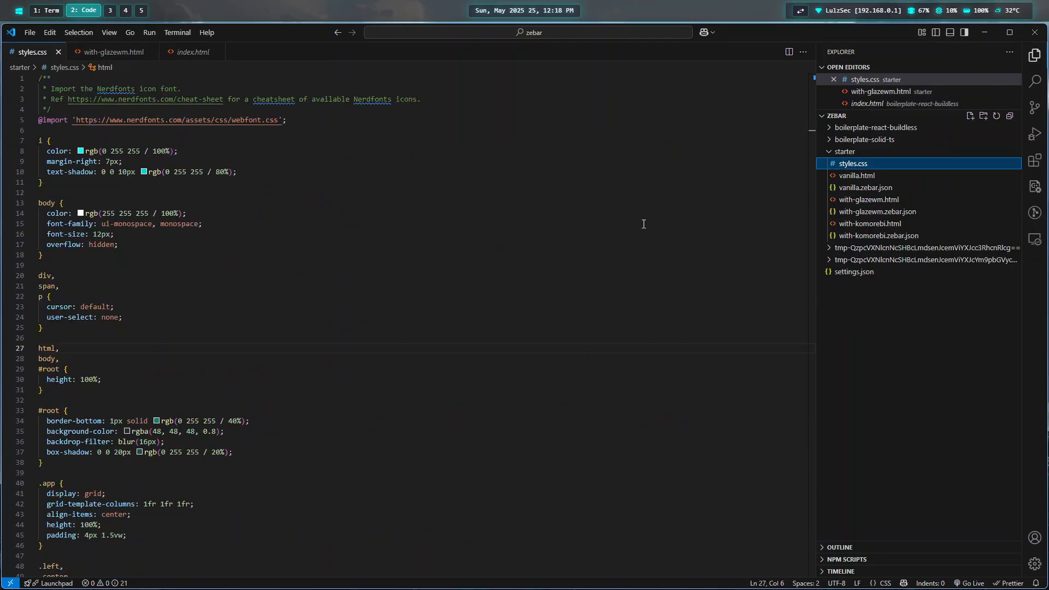
scroll(down, 3)
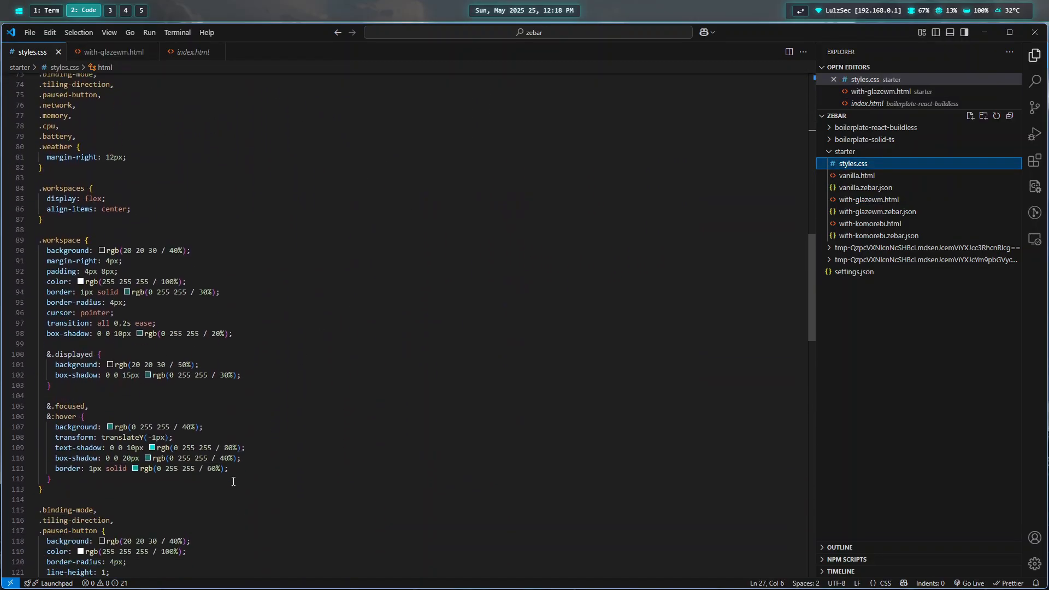
scroll(down, 3)
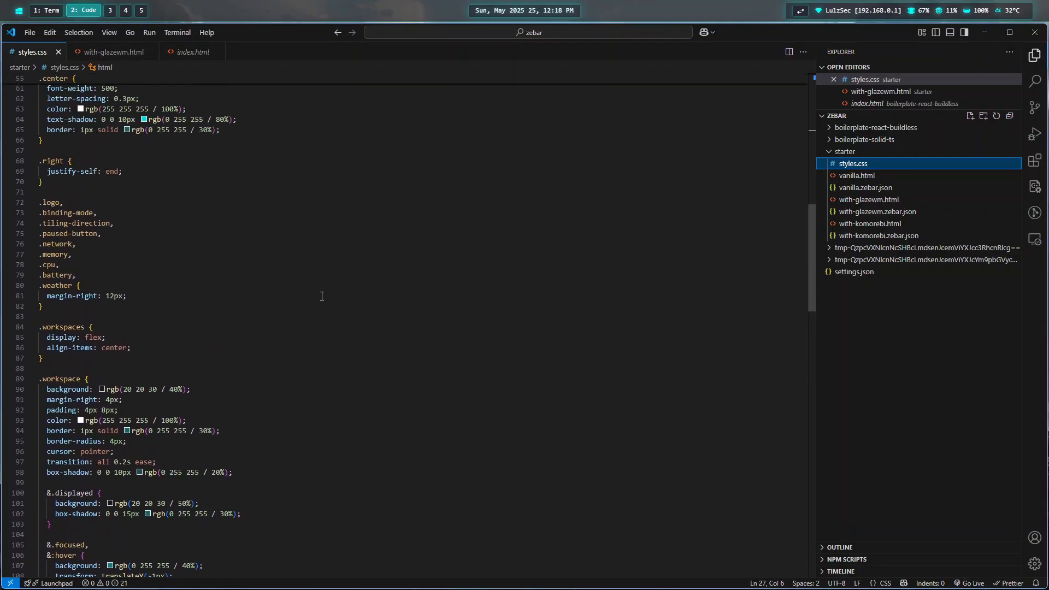
scroll(up, 3)
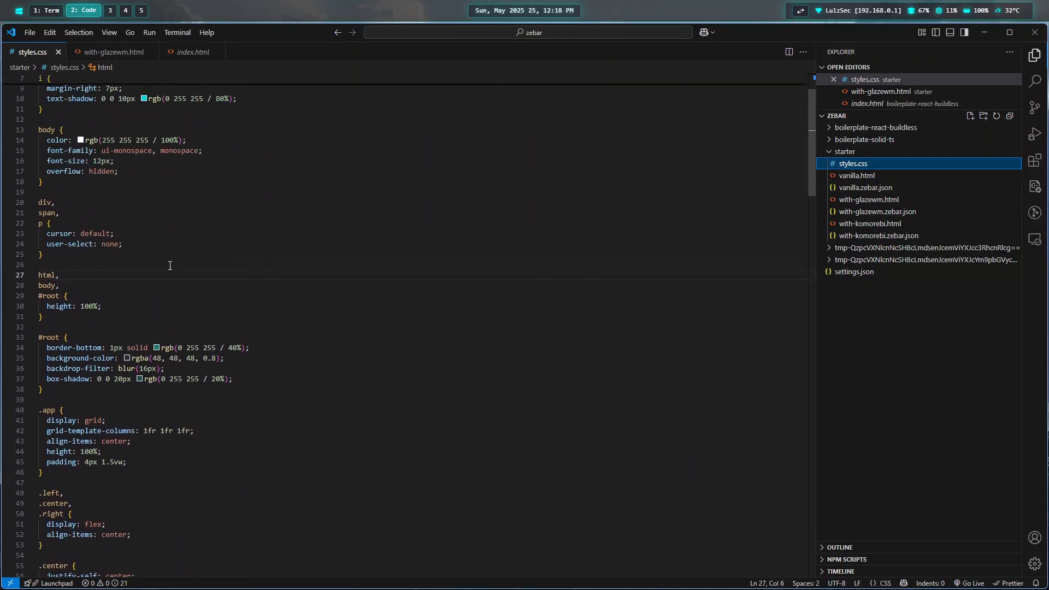
scroll(down, 3)
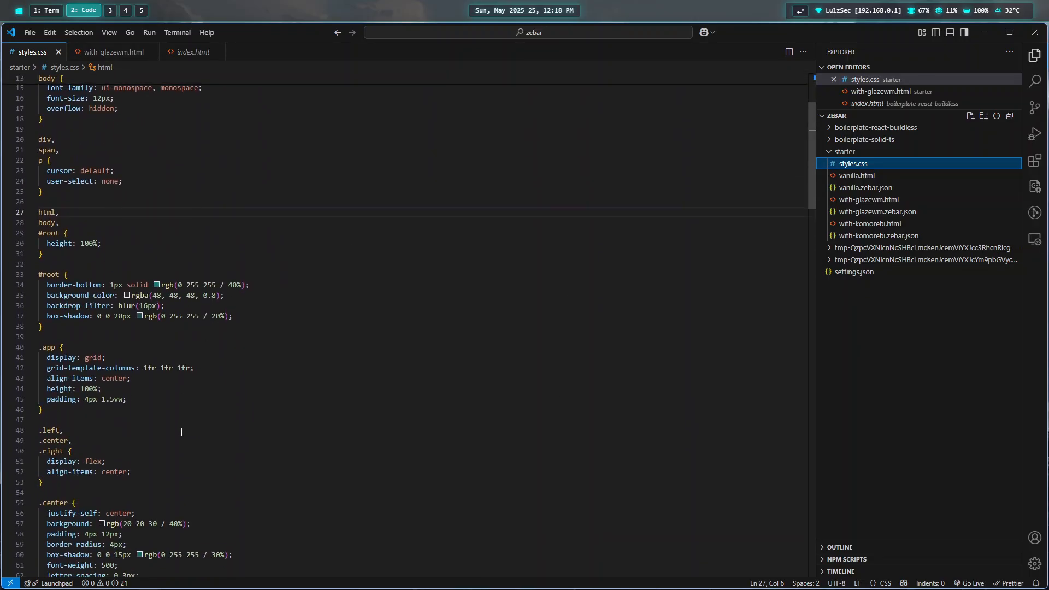
scroll(down, 3)
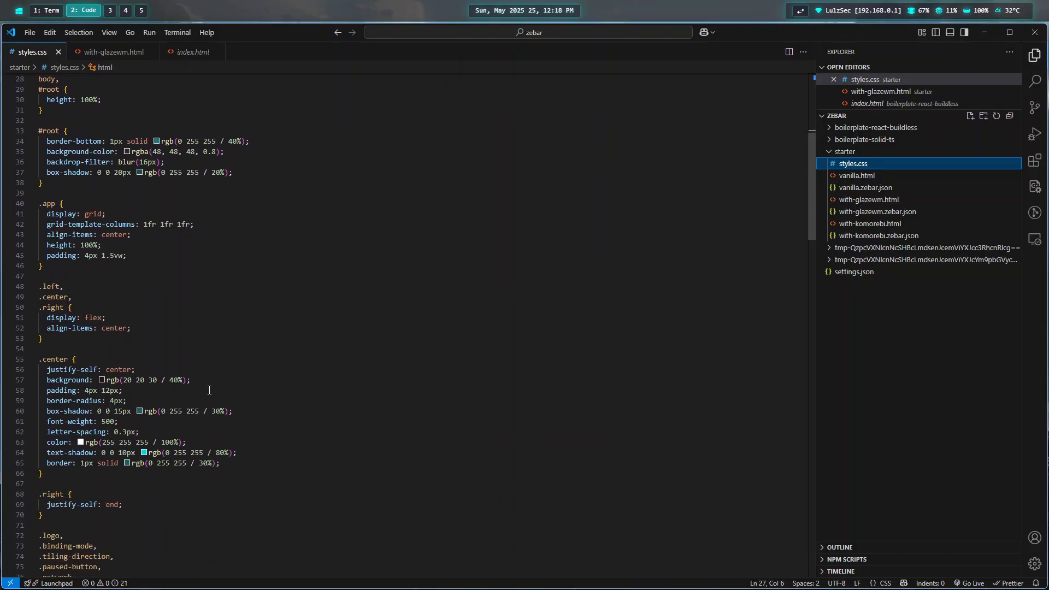
click(217, 151)
text(1)
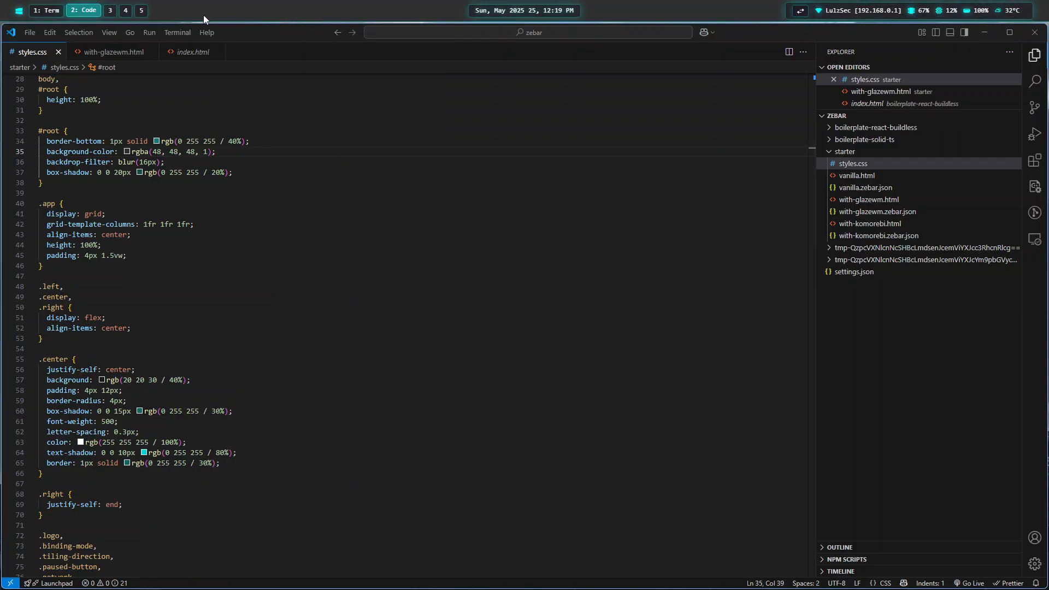
click(112, 51)
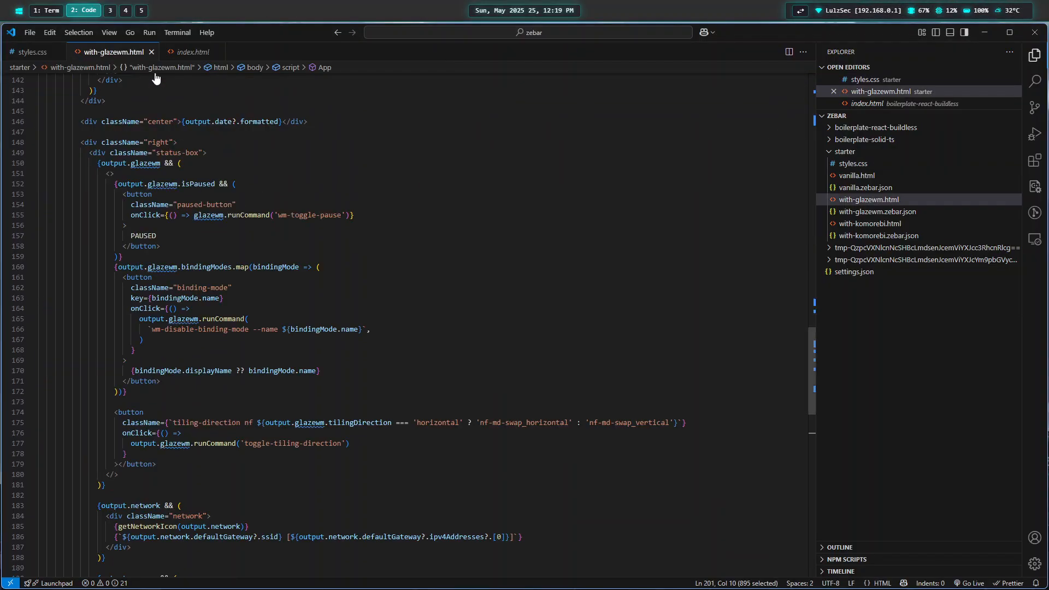